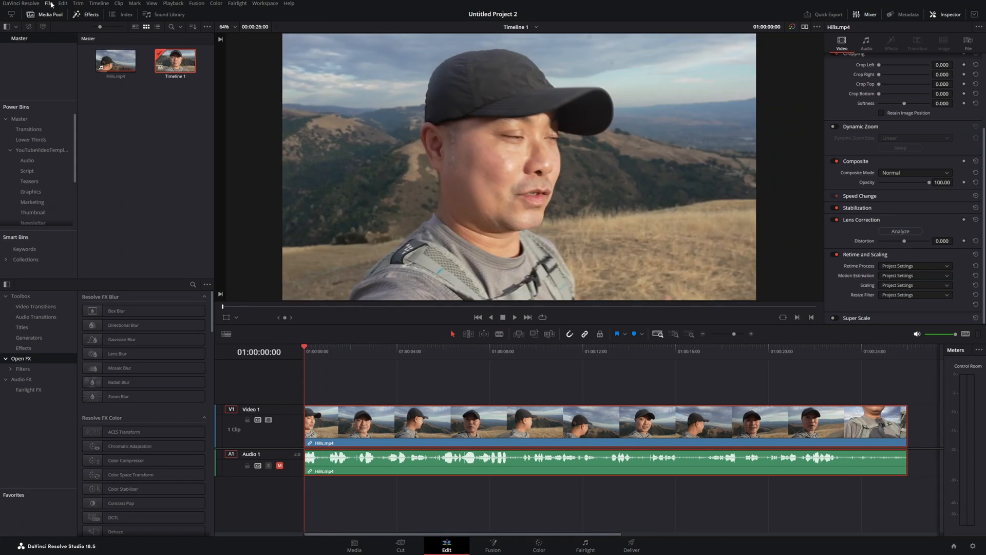
- Bring up Project Settings from the File menu to change the timeline format
left_click(48, 4)
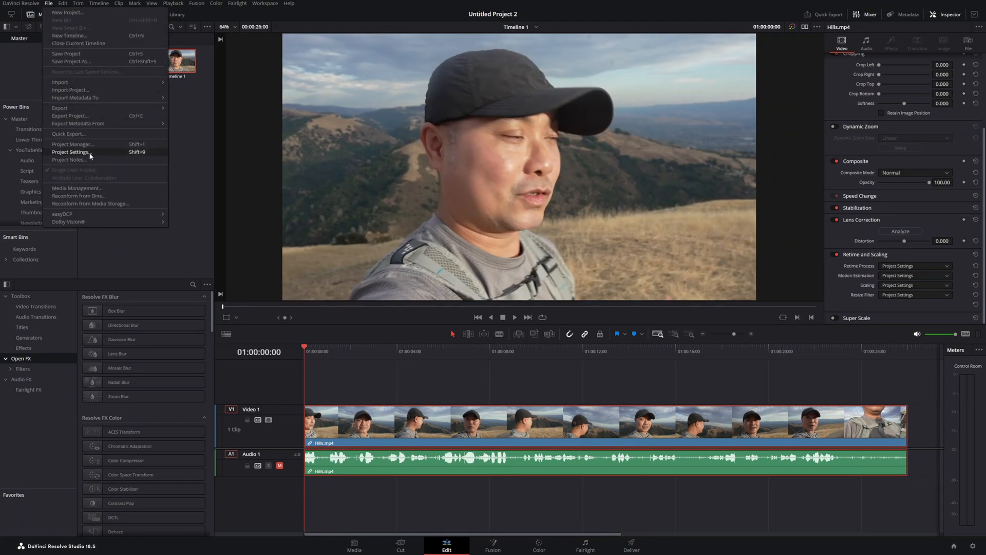
left_click(71, 152)
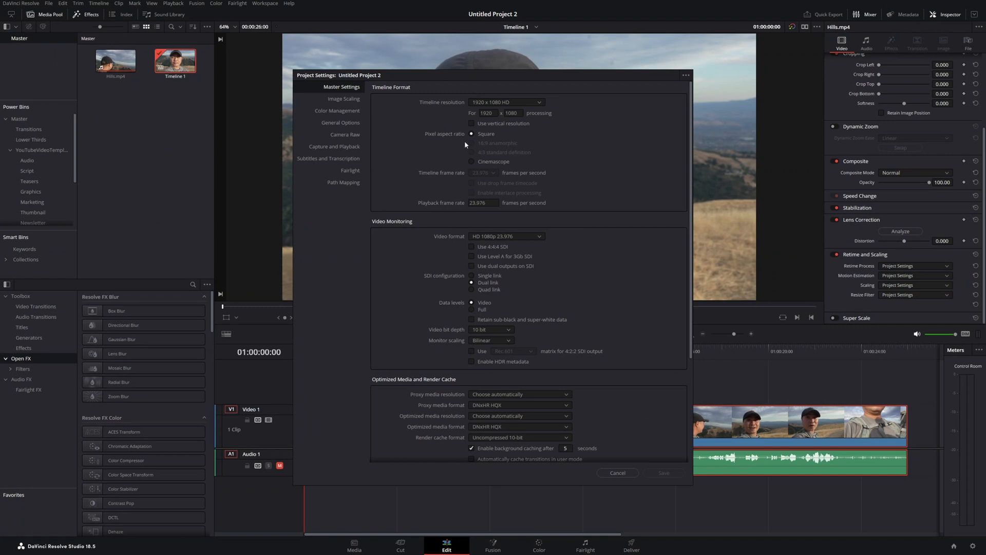
mouse_move(552, 128)
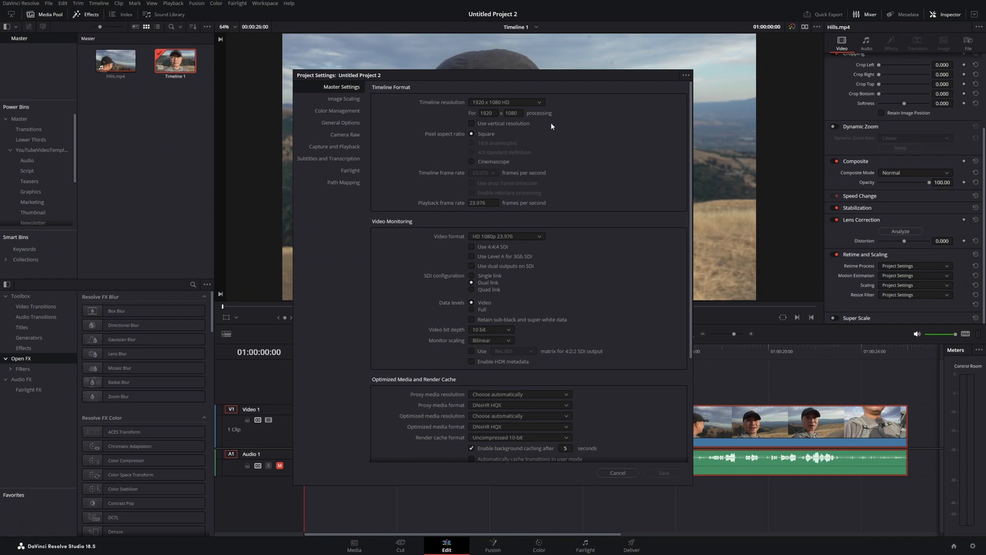
mouse_move(500, 130)
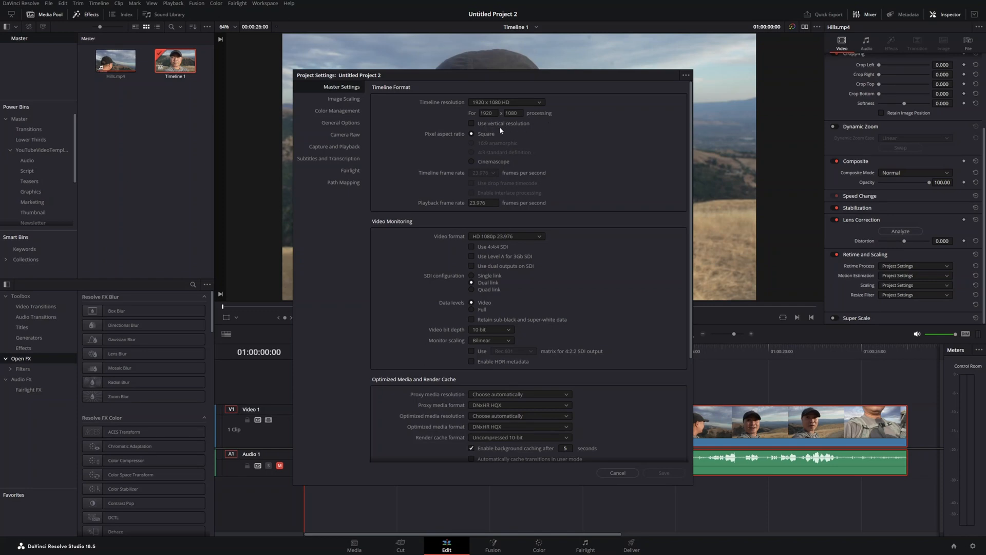
mouse_move(472, 127)
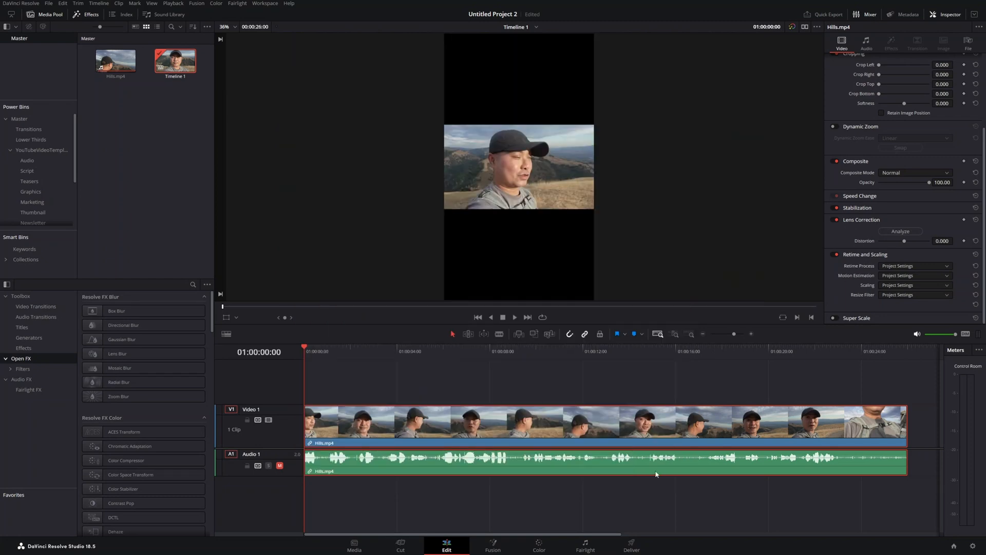
mouse_move(343, 350)
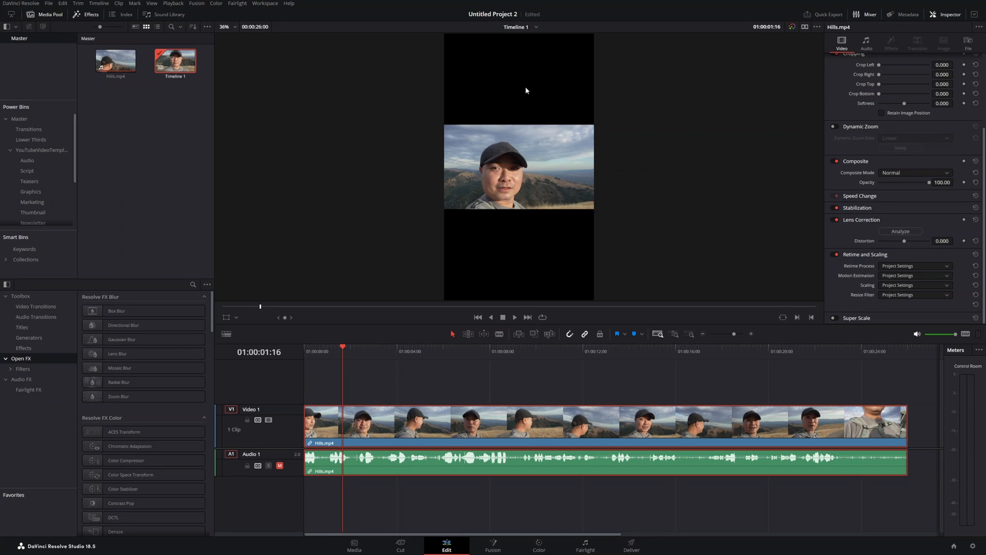
mouse_move(562, 271)
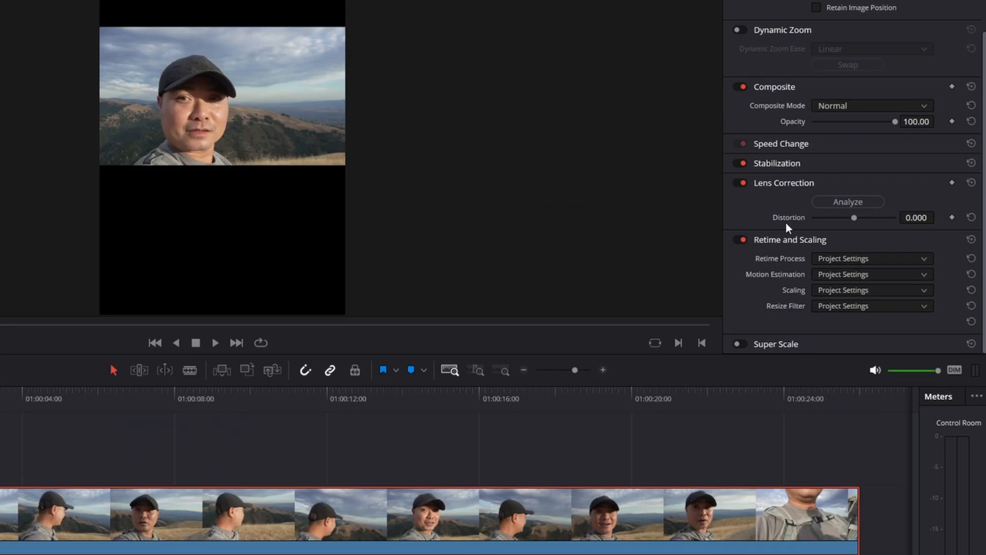
mouse_move(842, 63)
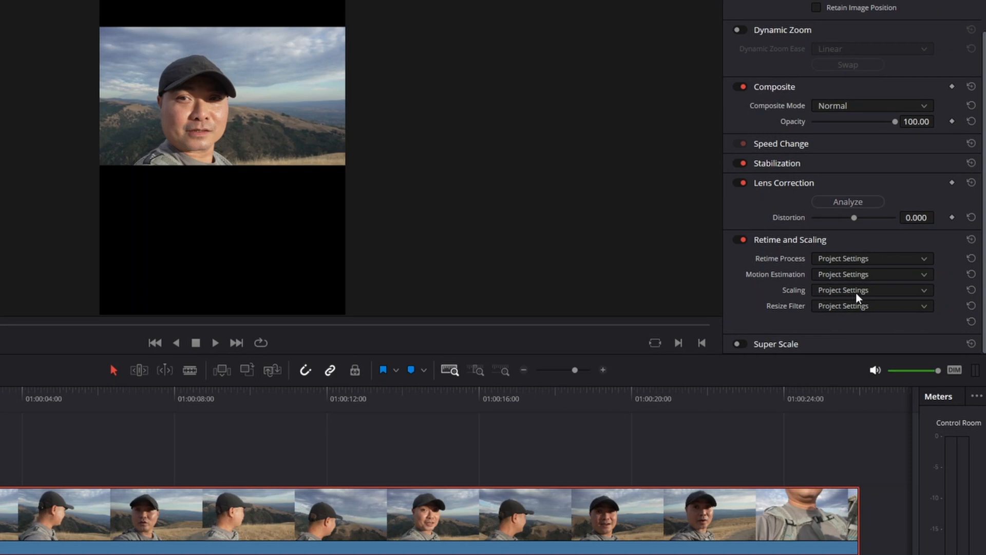
- Set the clip's Scaling to Fill so the hills footage covers the vertical frame
left_click(871, 290)
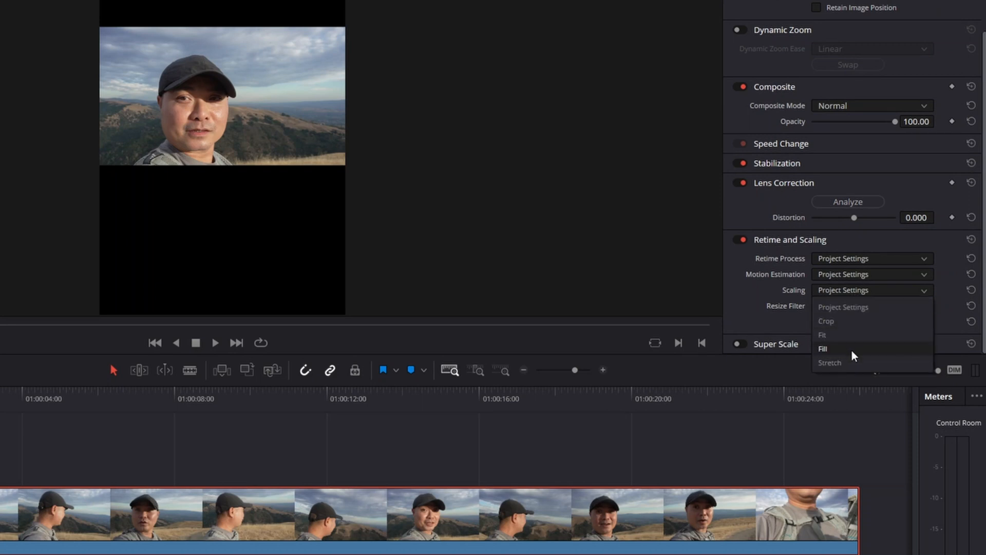
left_click(824, 348)
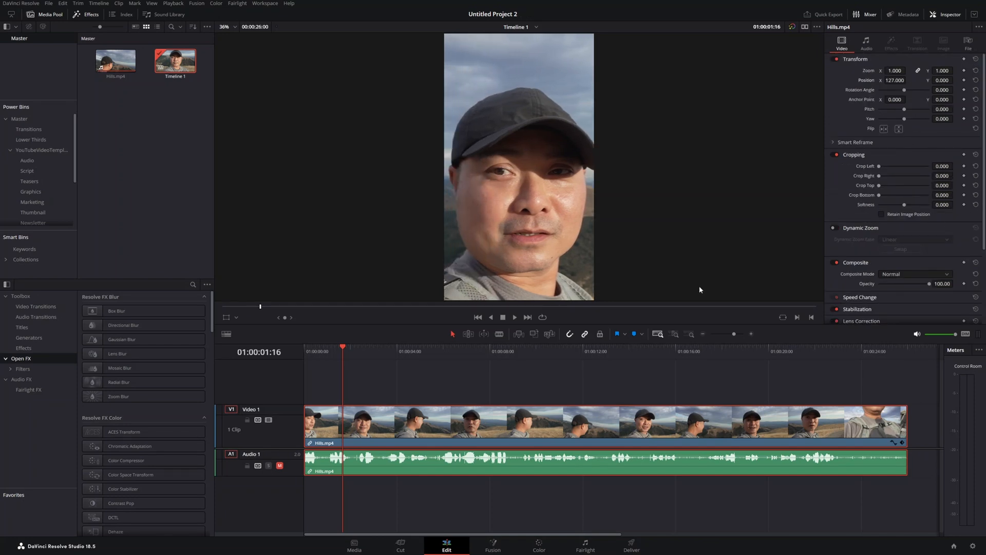
- Remove the hills clip so Timeline 1 is left empty
left_click(515, 318)
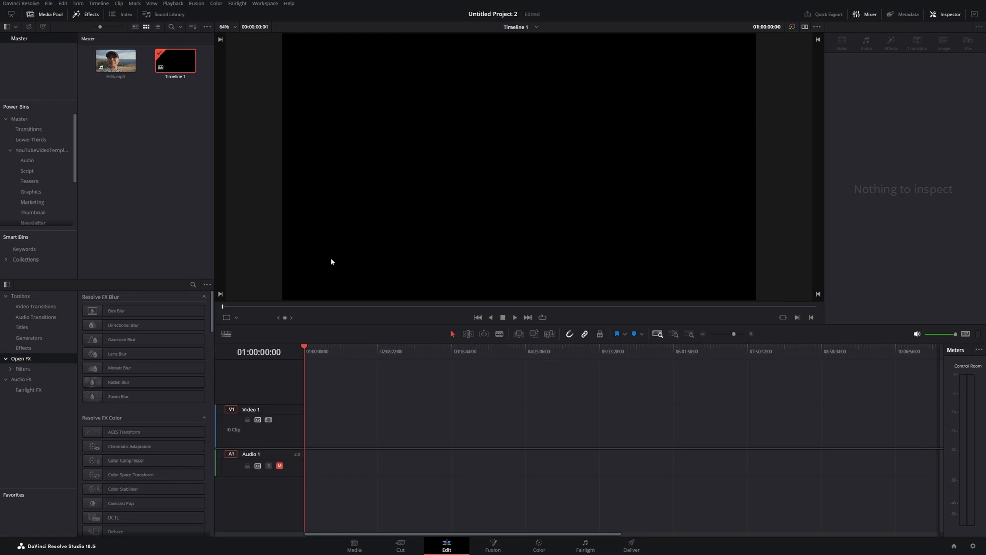
mouse_move(279, 221)
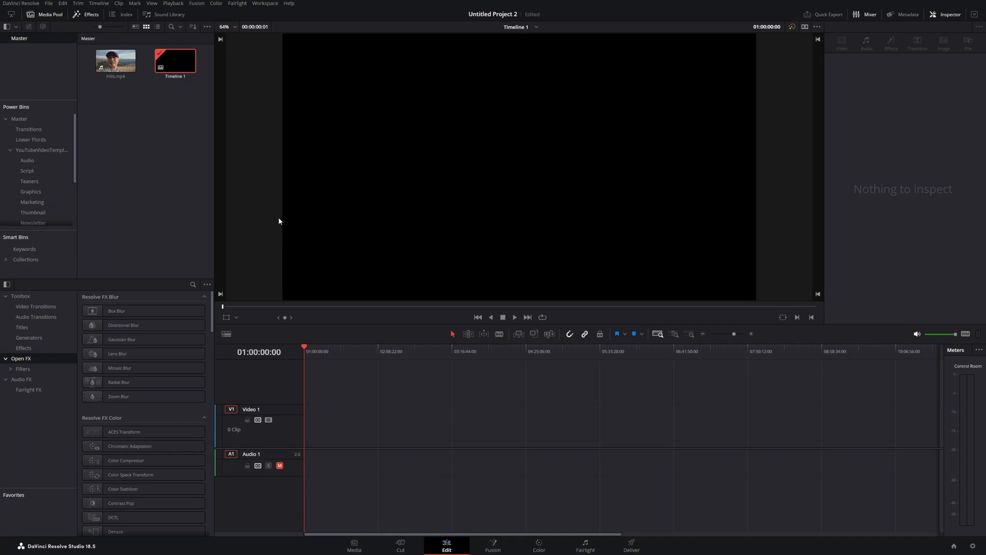
mouse_move(85, 42)
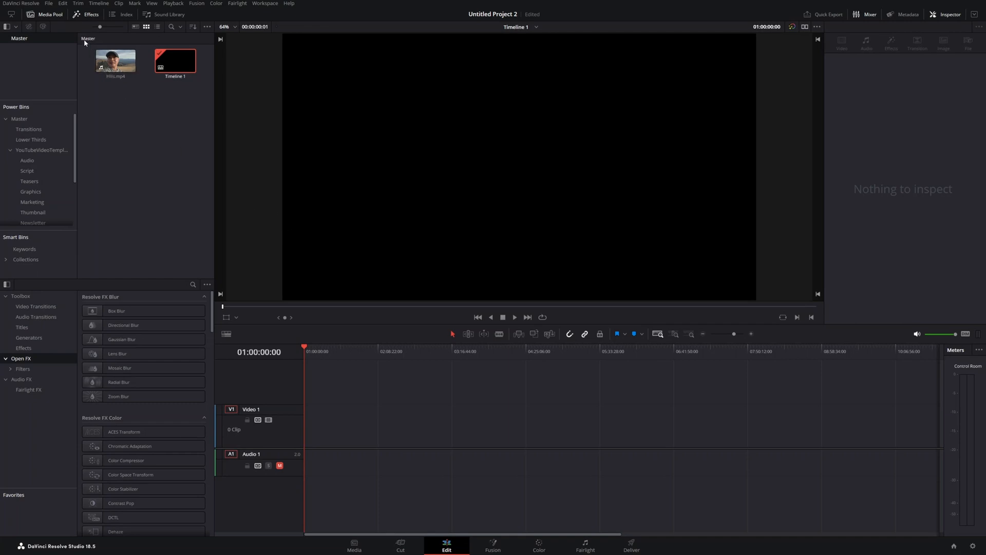
- Enable Use vertical resolution for a 1080 x 1920 timeline in Project Settings
left_click(48, 5)
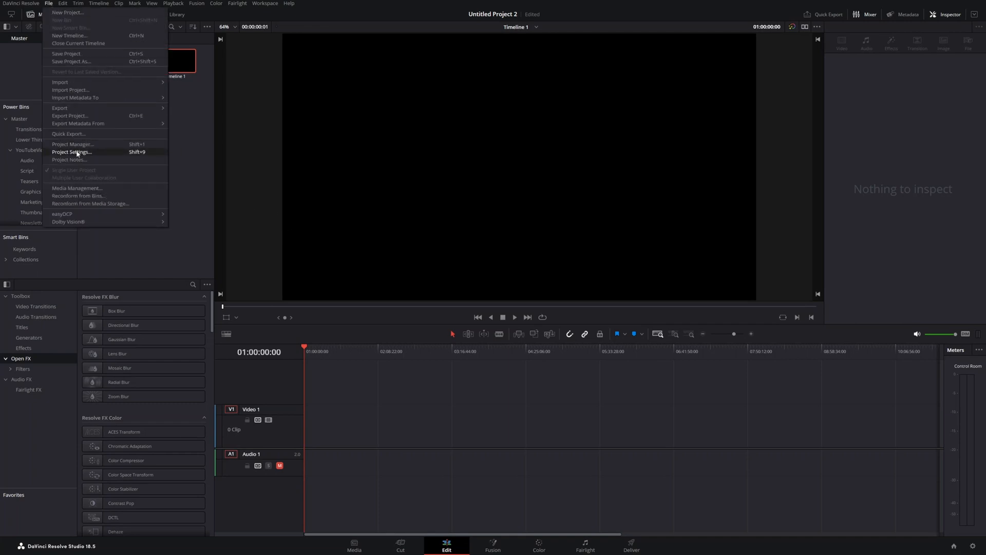
left_click(72, 152)
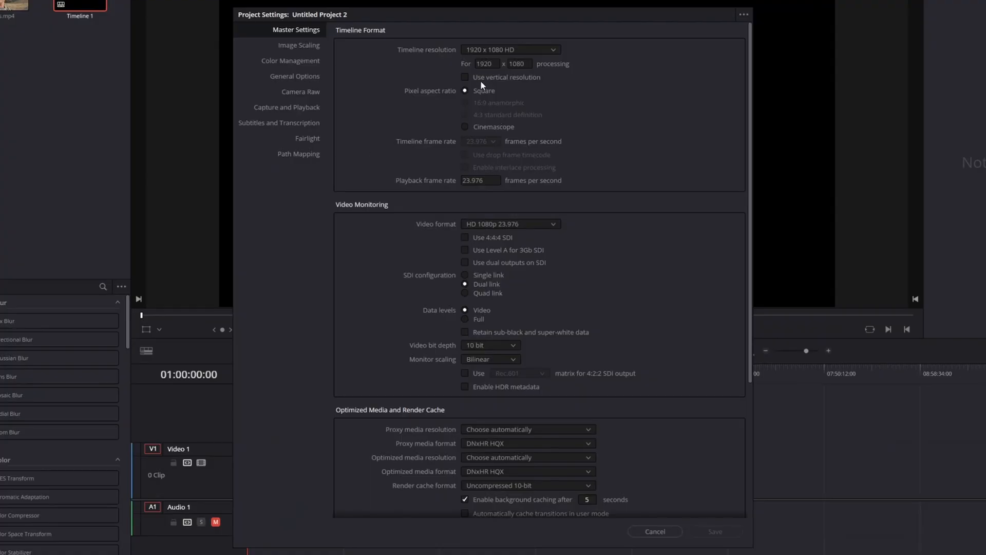
left_click(465, 77)
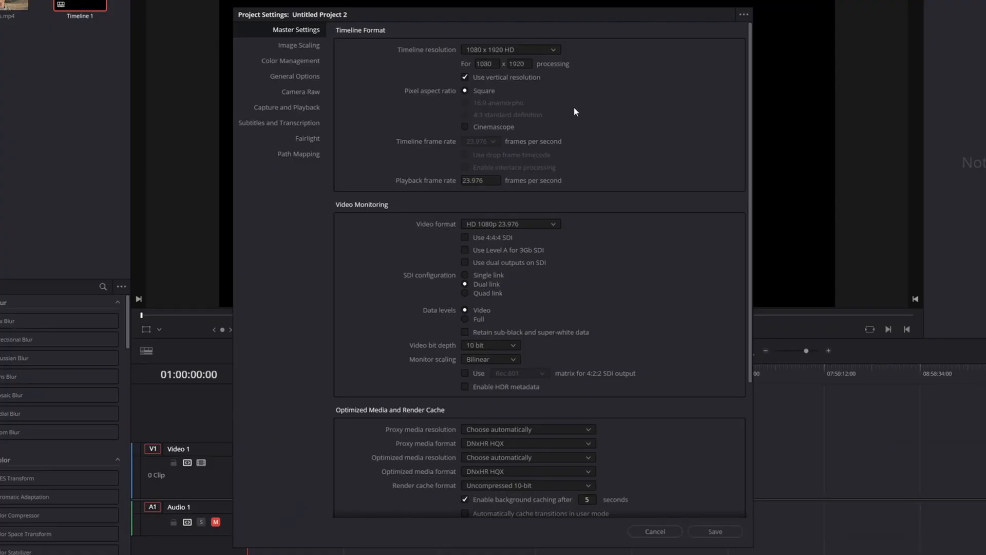
mouse_move(395, 90)
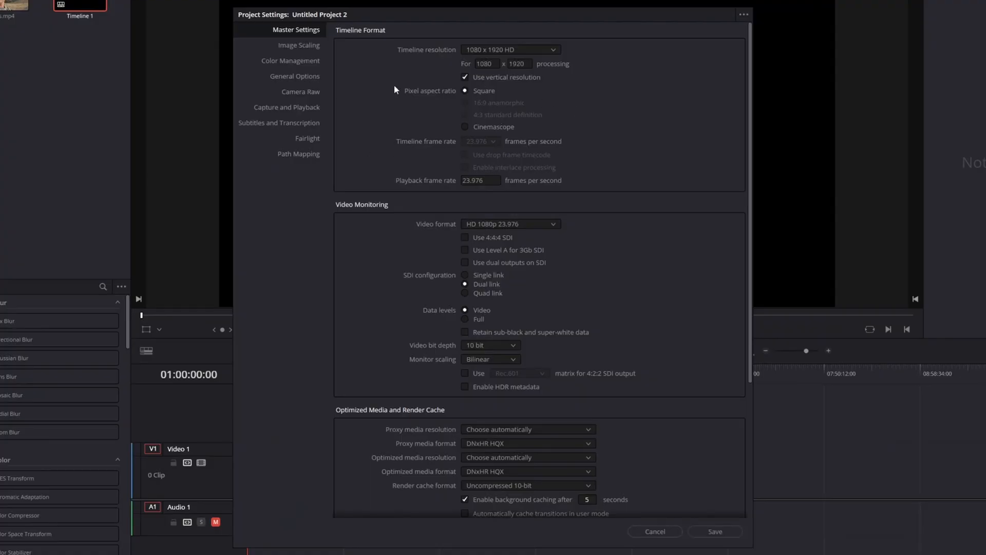
left_click(299, 44)
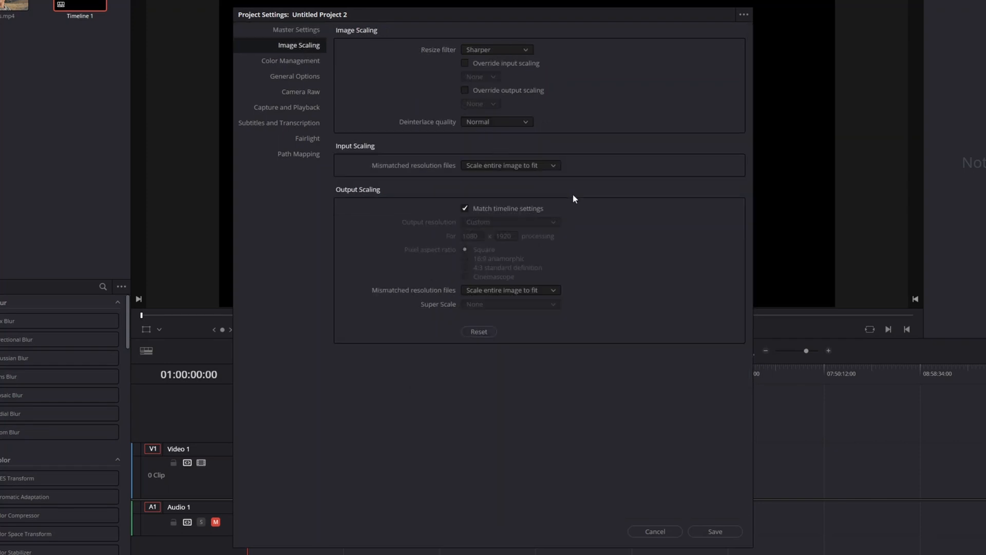
mouse_move(530, 172)
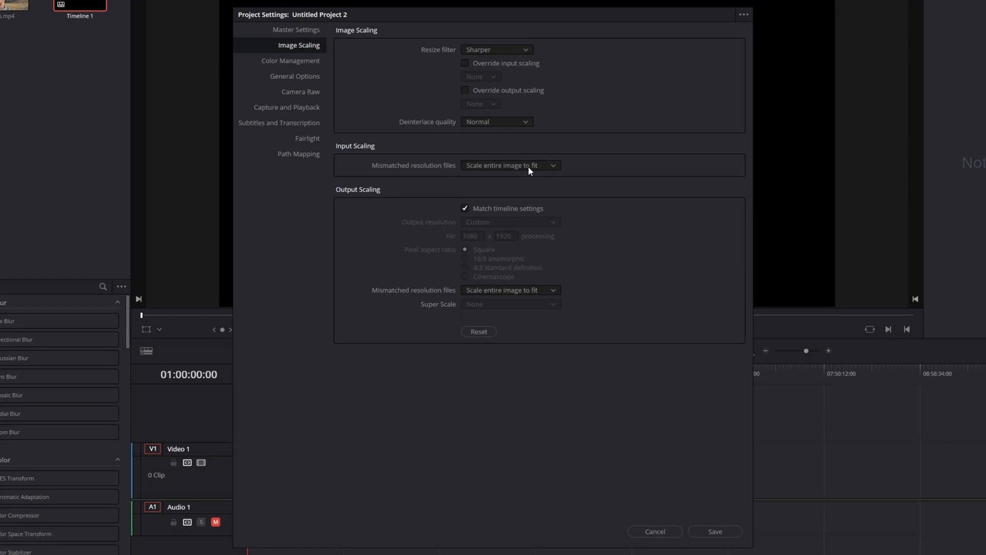
- Set mismatched input resolution to scale full frame with crop and choose output mismatch handling
left_click(510, 165)
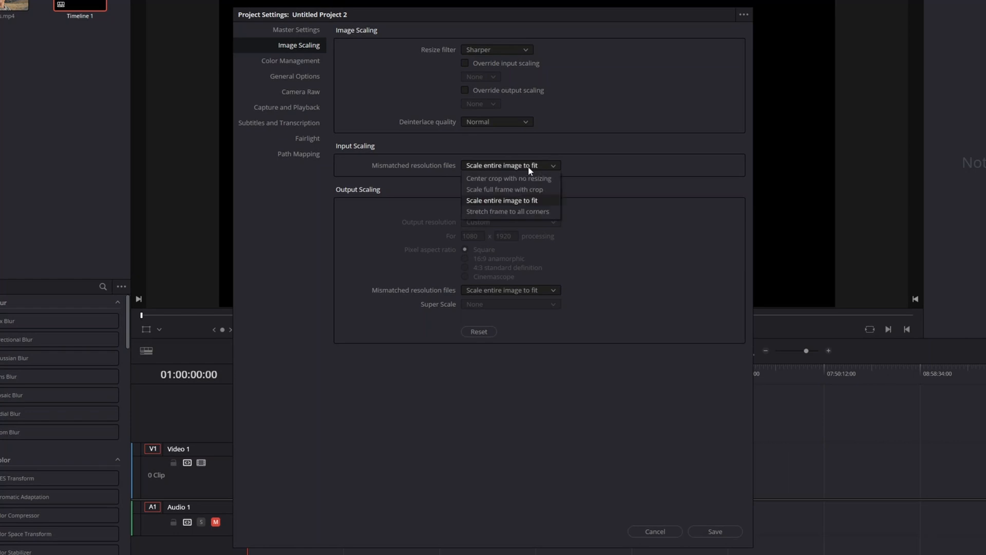
mouse_move(506, 189)
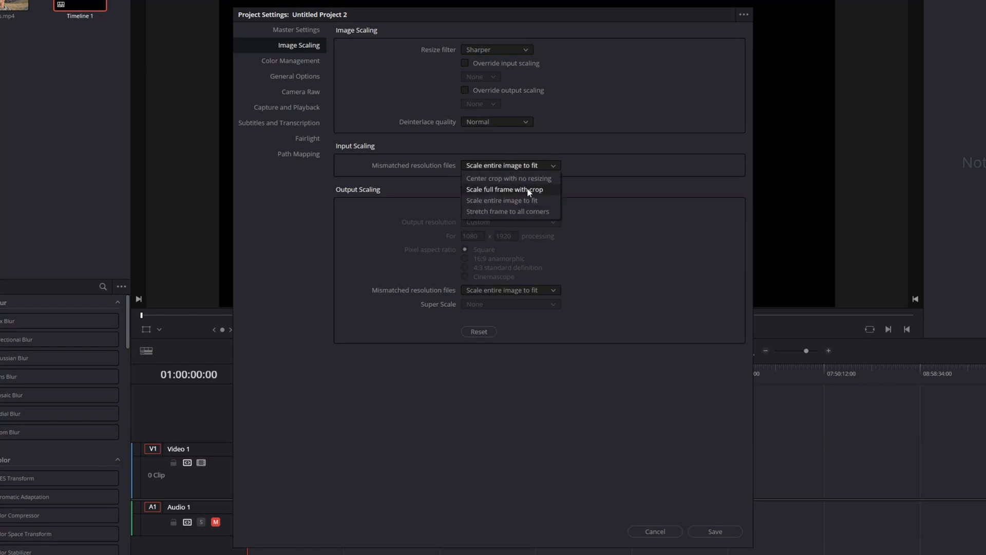
left_click(505, 189)
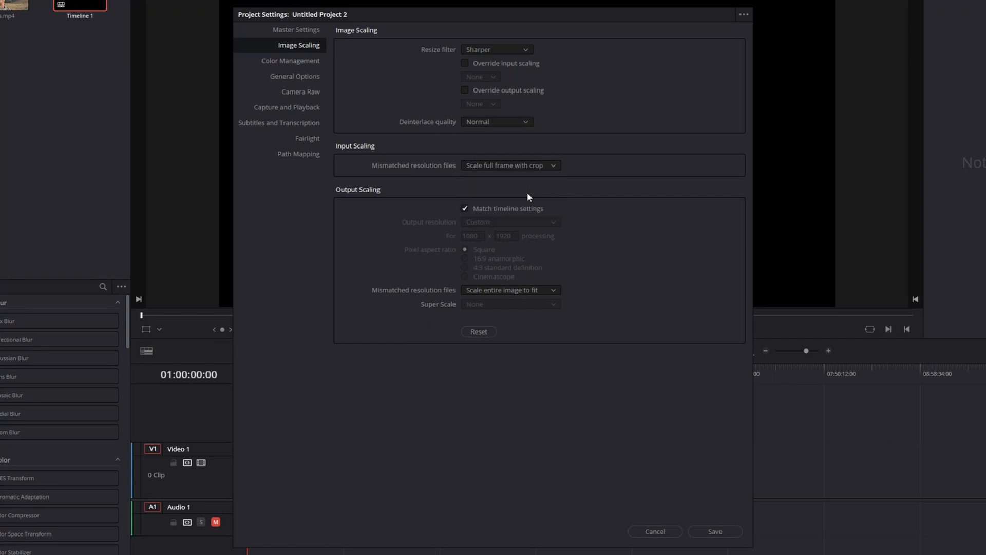
left_click(511, 290)
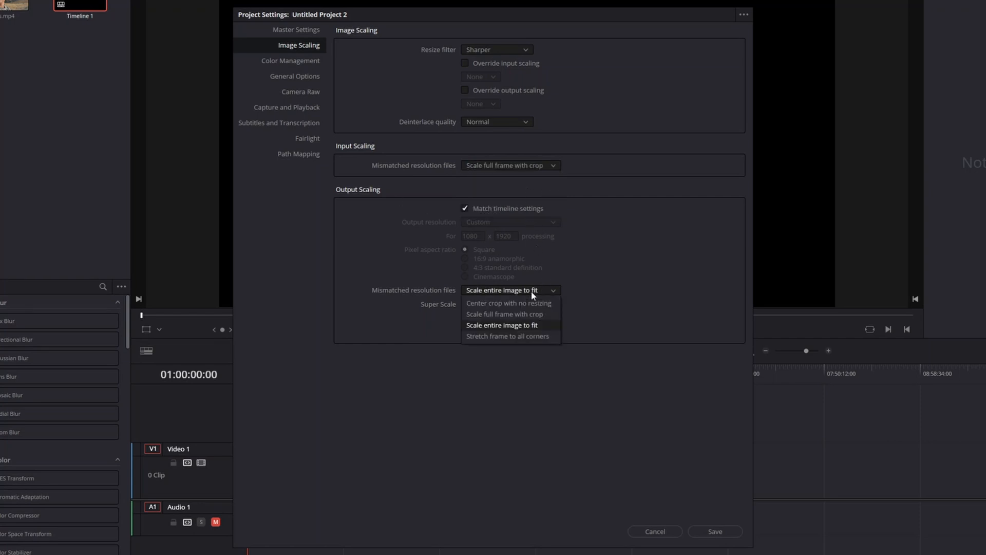
left_click(503, 315)
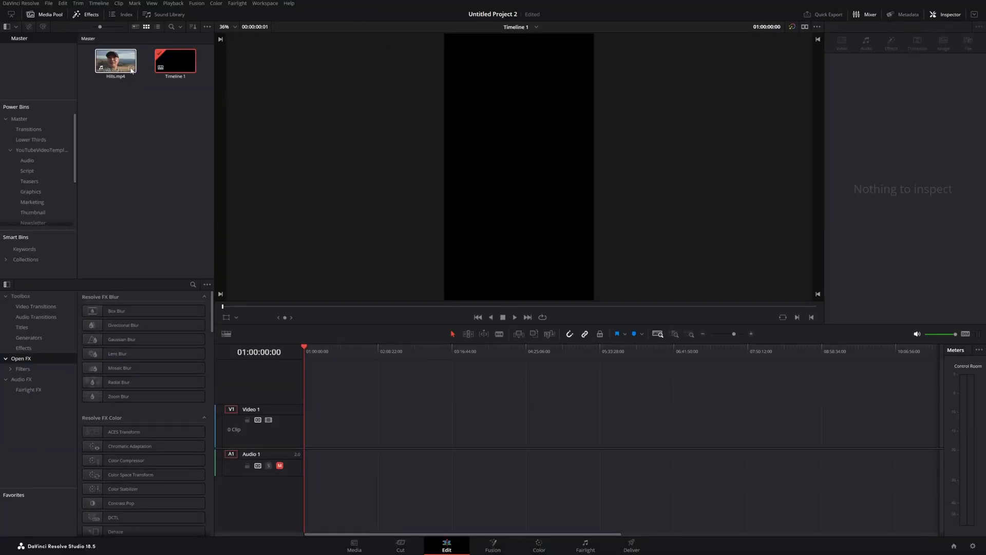
- Drop Hills.mp4 onto Video 1 and move the playhead a few seconds into the clip
left_click_drag(115, 60, 330, 290)
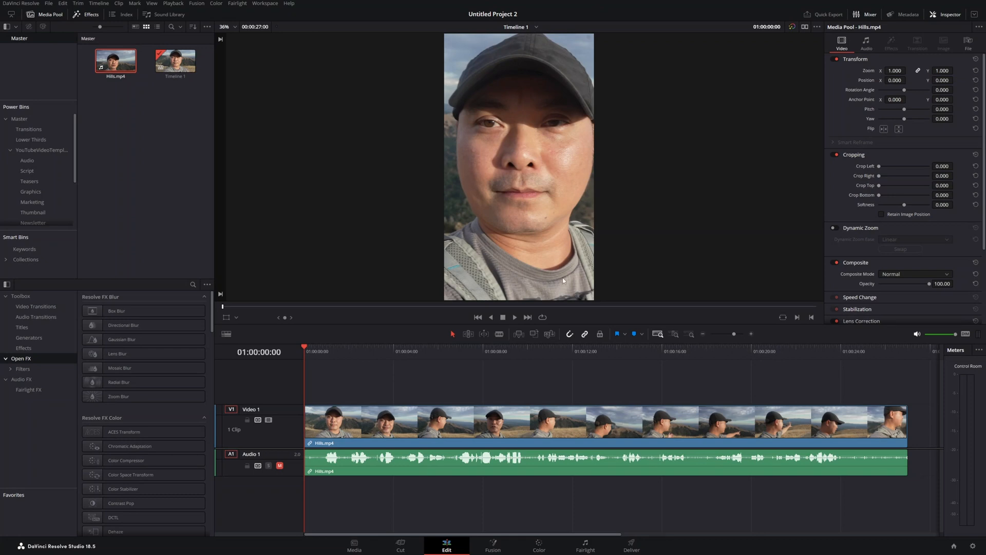
left_click(329, 347)
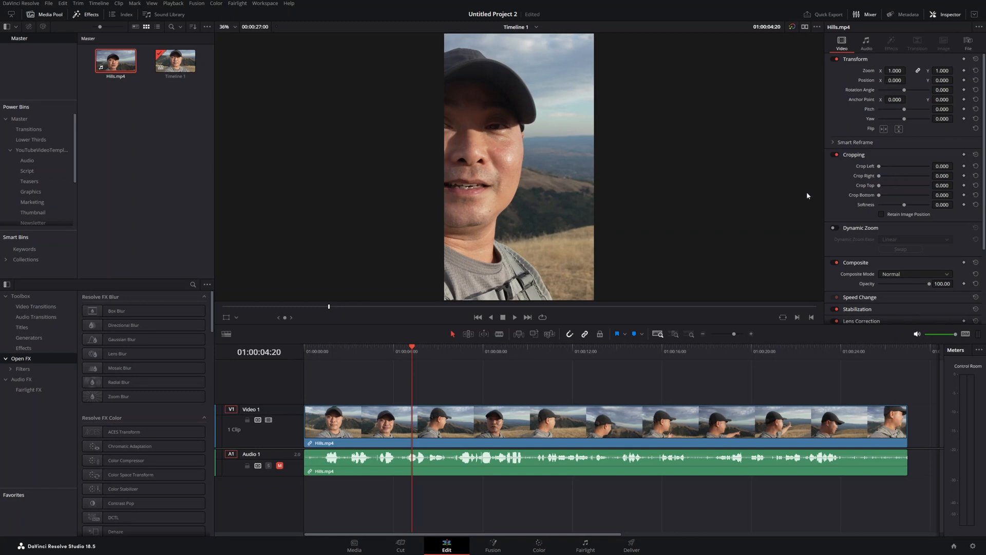
mouse_move(884, 195)
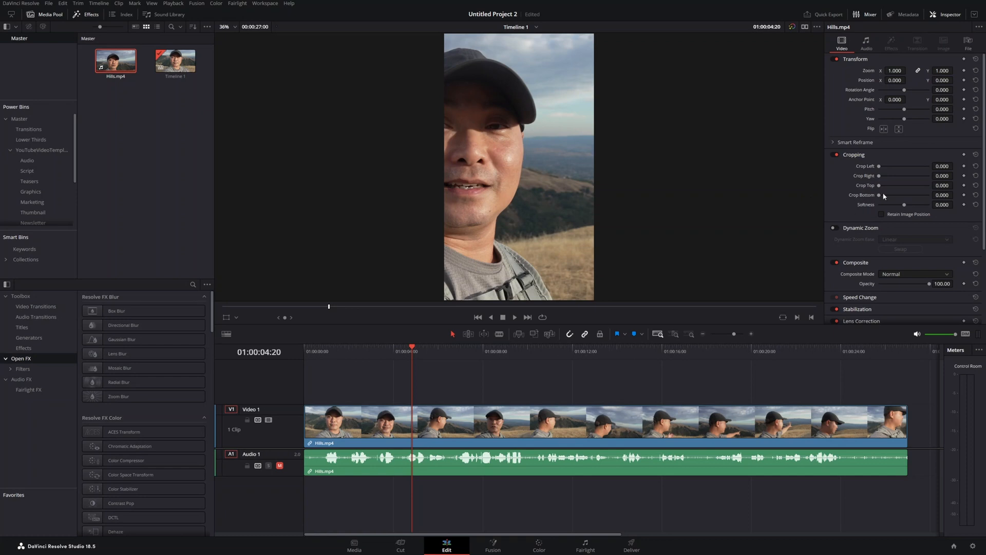
- Run Smart Reframe on the Hills clip with Object of Interest set to Reference Point
left_click(835, 142)
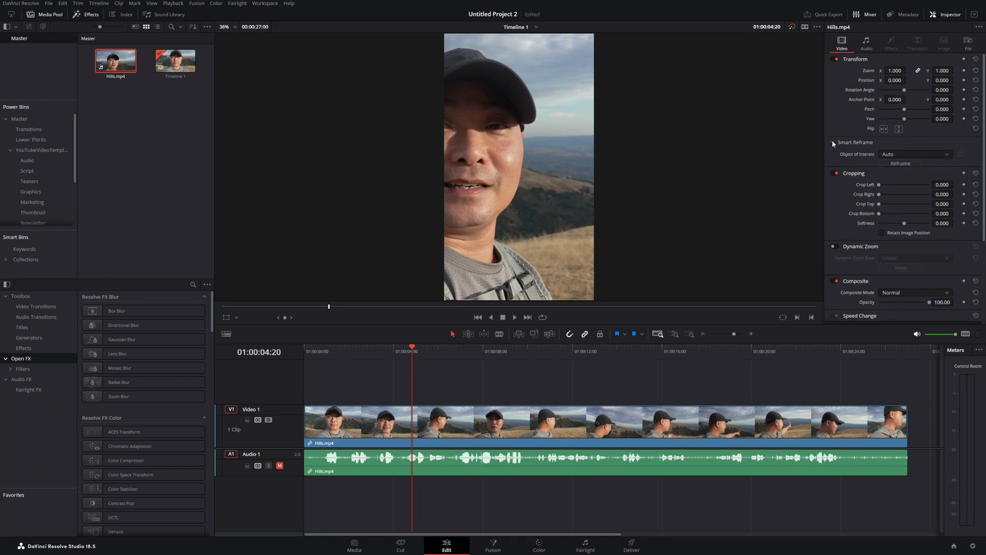
left_click(833, 142)
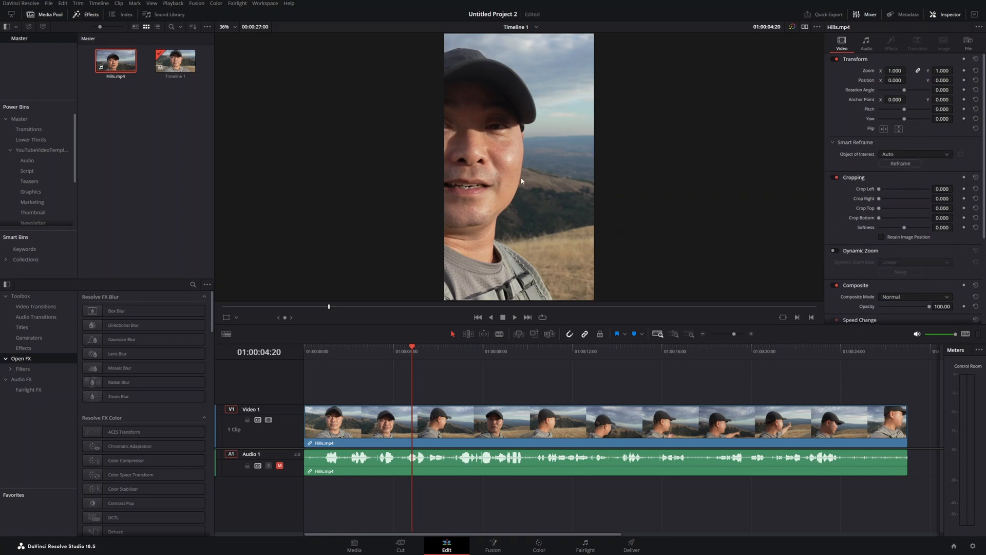
mouse_move(534, 168)
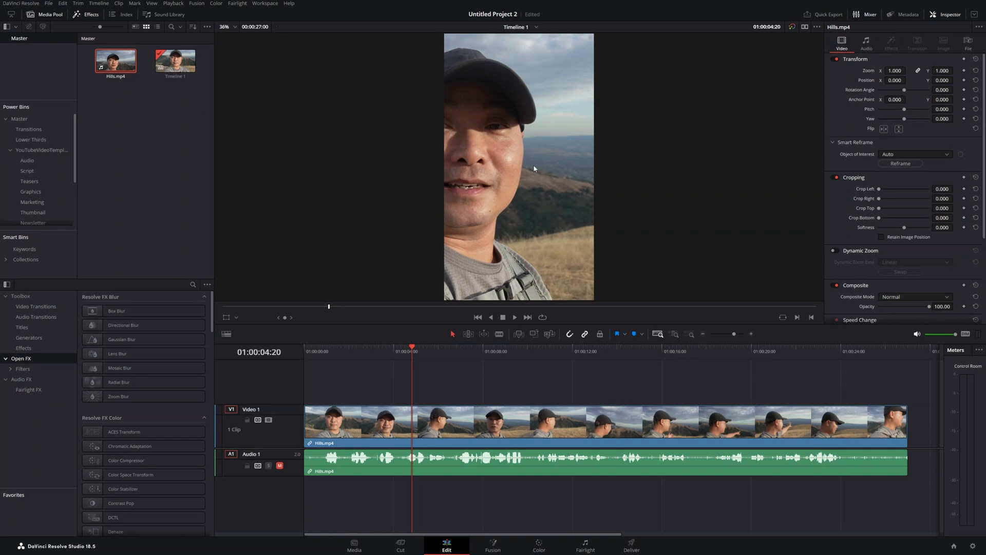
mouse_move(499, 100)
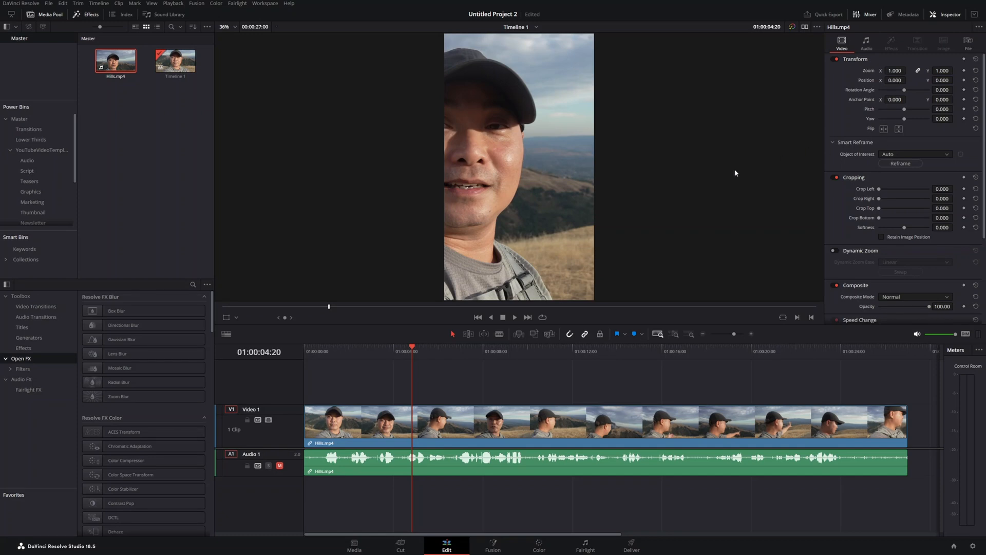
mouse_move(744, 172)
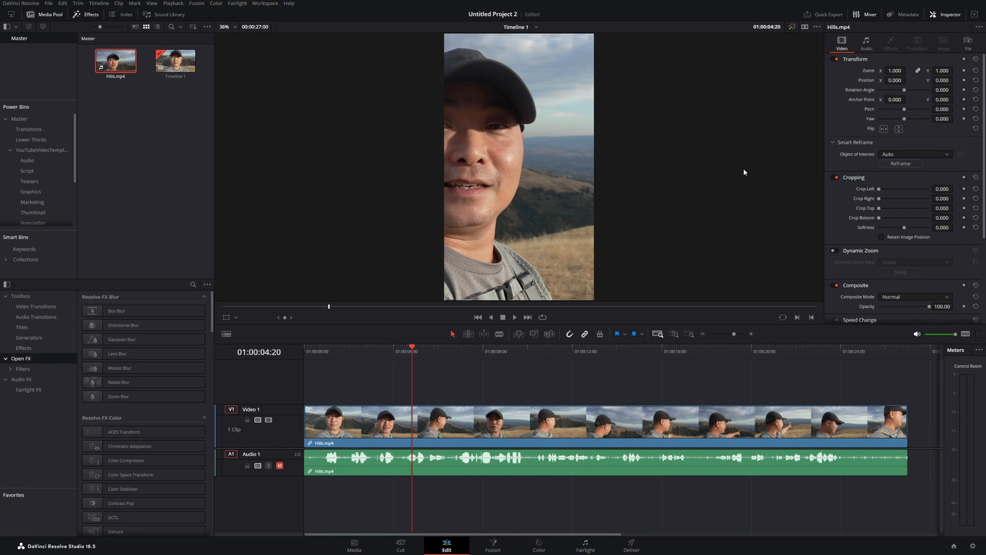
mouse_move(905, 154)
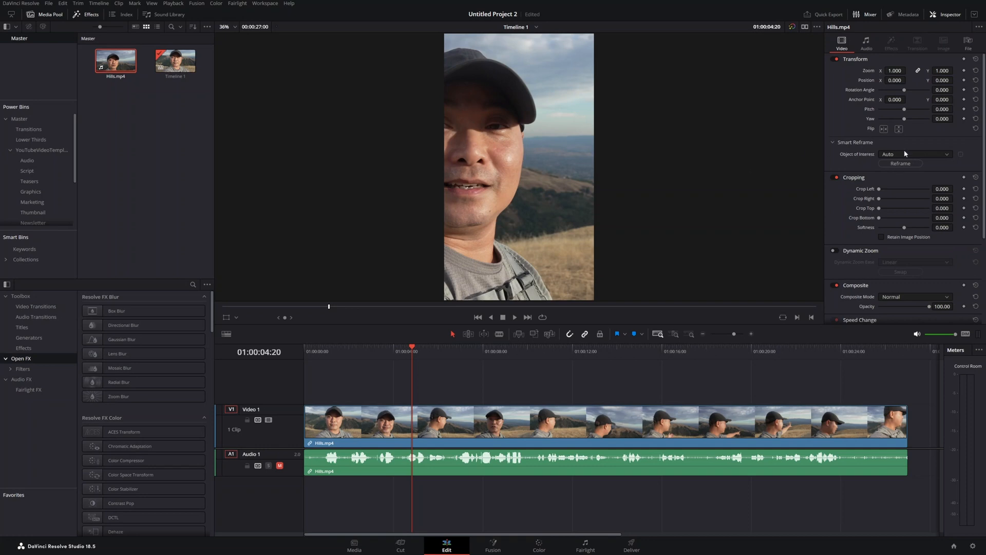
mouse_move(866, 147)
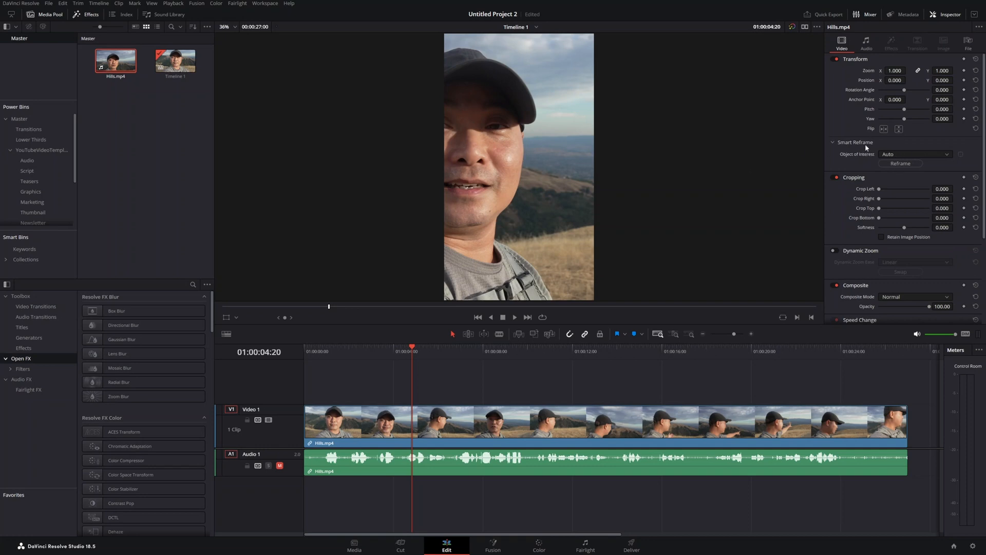
left_click(915, 154)
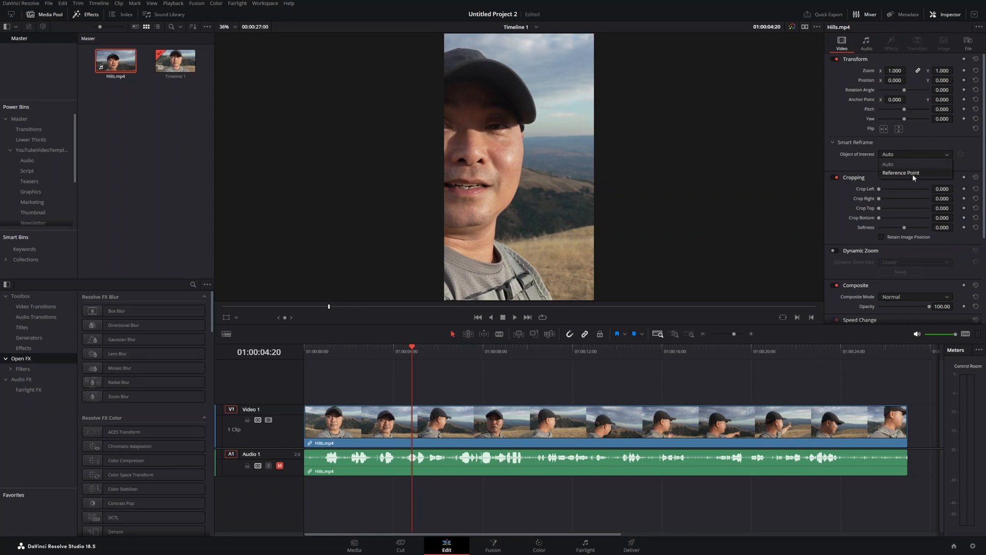
left_click(901, 172)
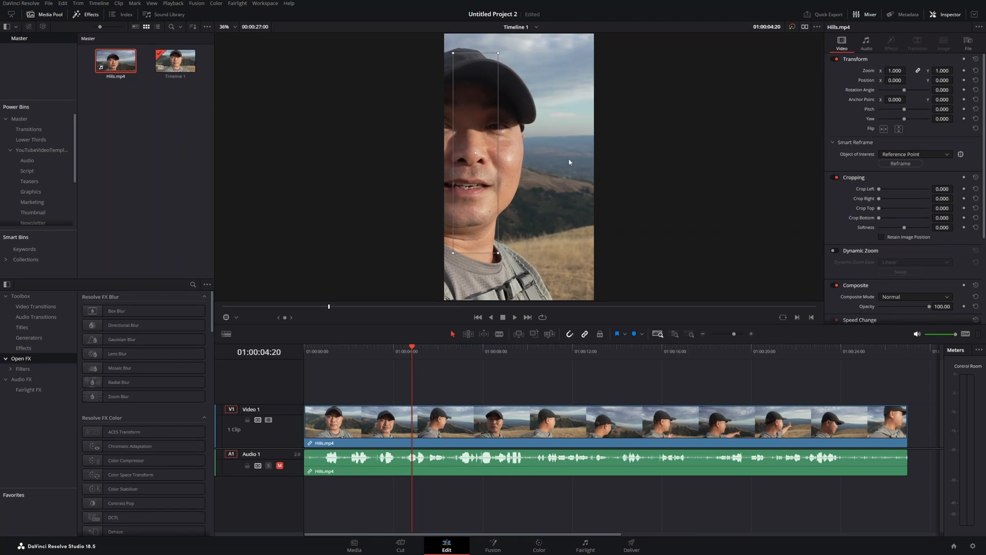
mouse_move(923, 160)
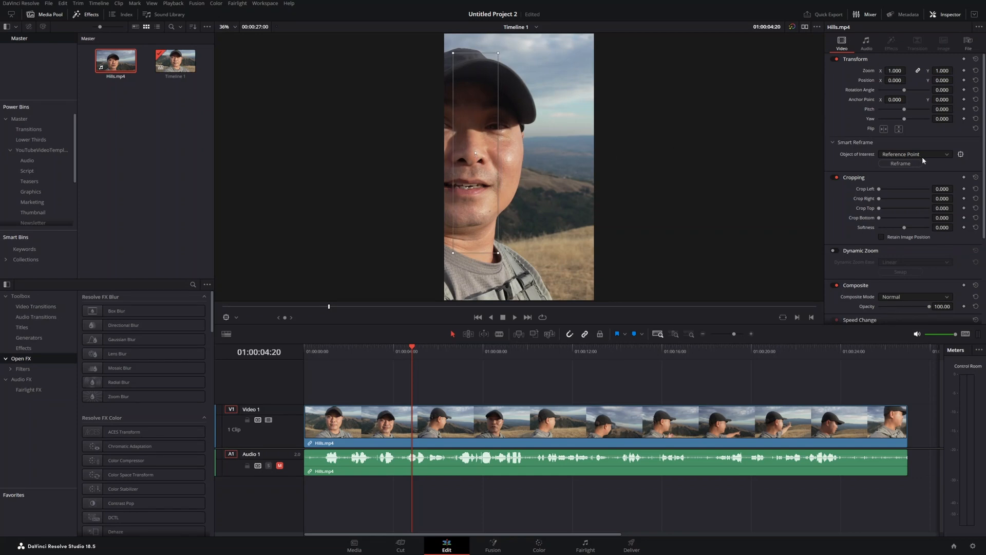
left_click(900, 163)
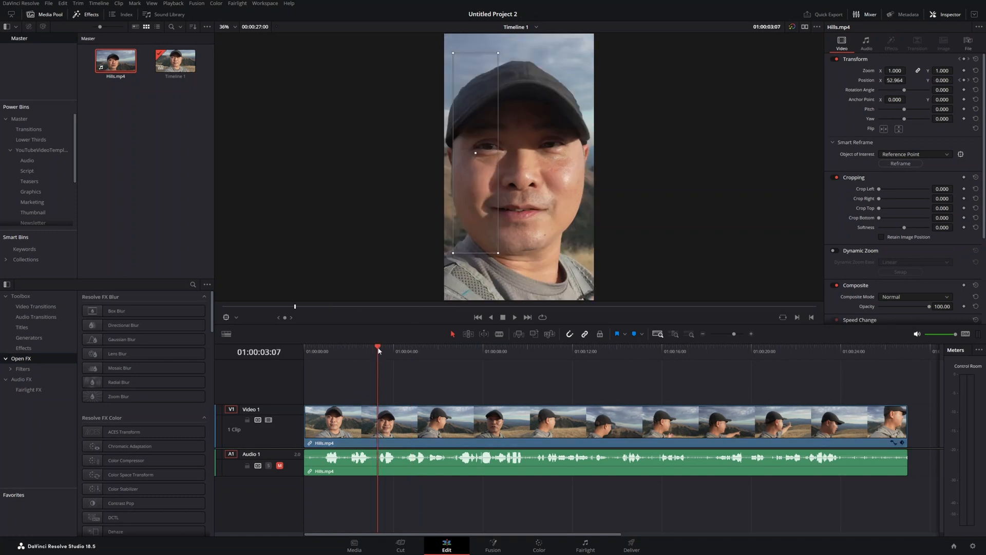
- Play through the reframed clip at several points to check the face stays centered
left_click(494, 421)
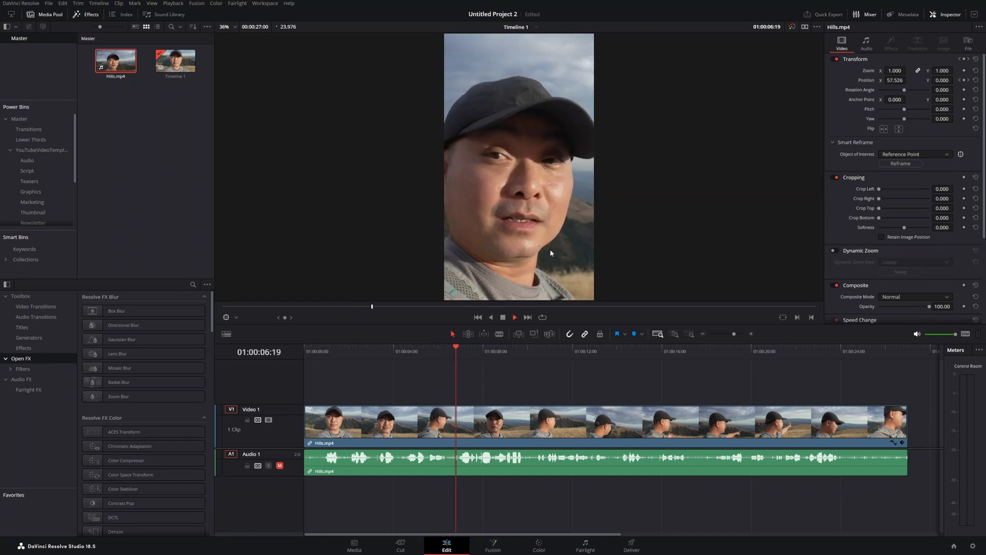
left_click(499, 346)
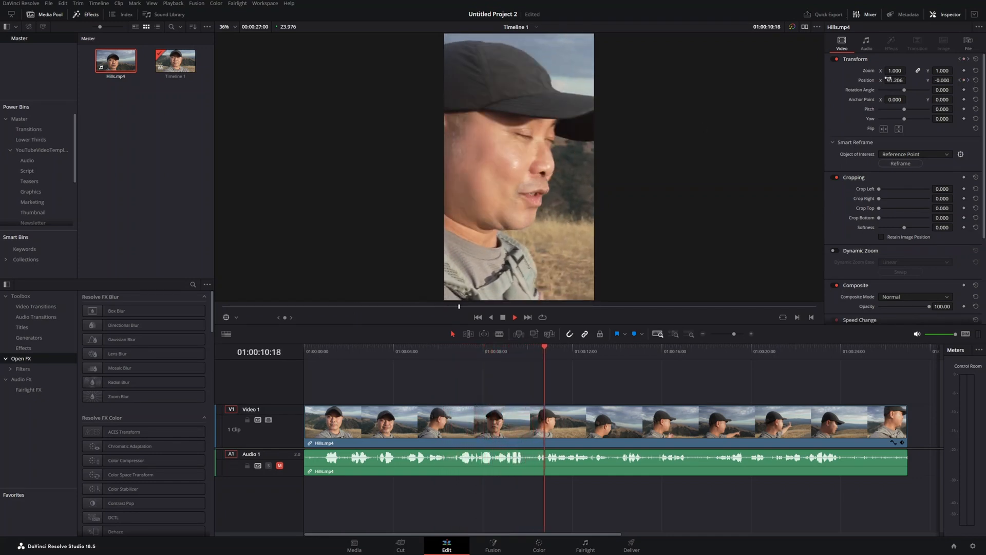
left_click(587, 351)
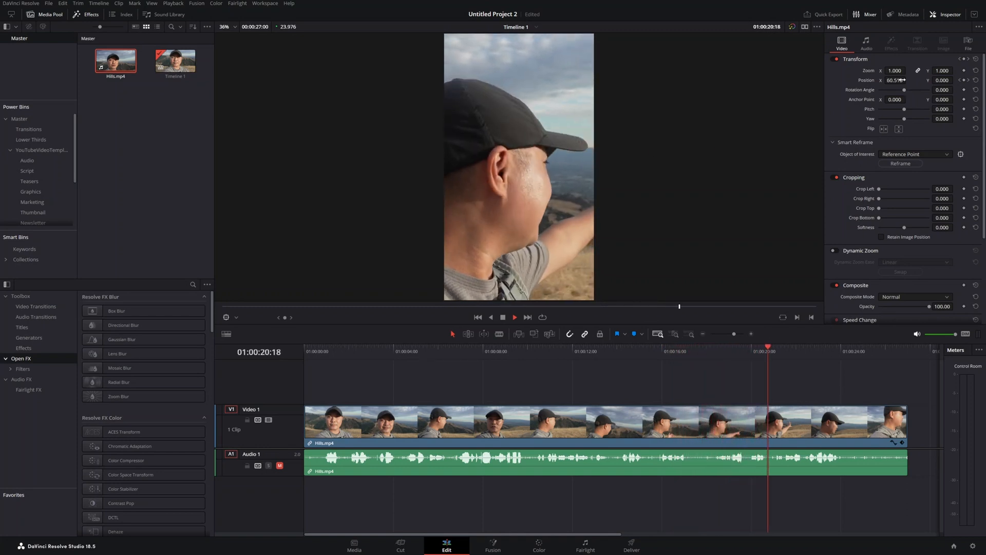
left_click(812, 347)
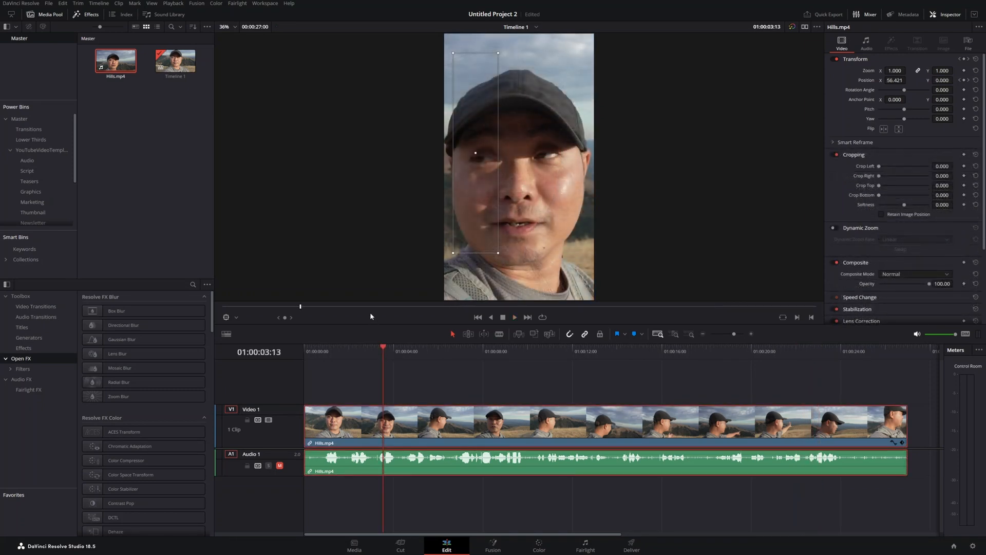
mouse_move(395, 214)
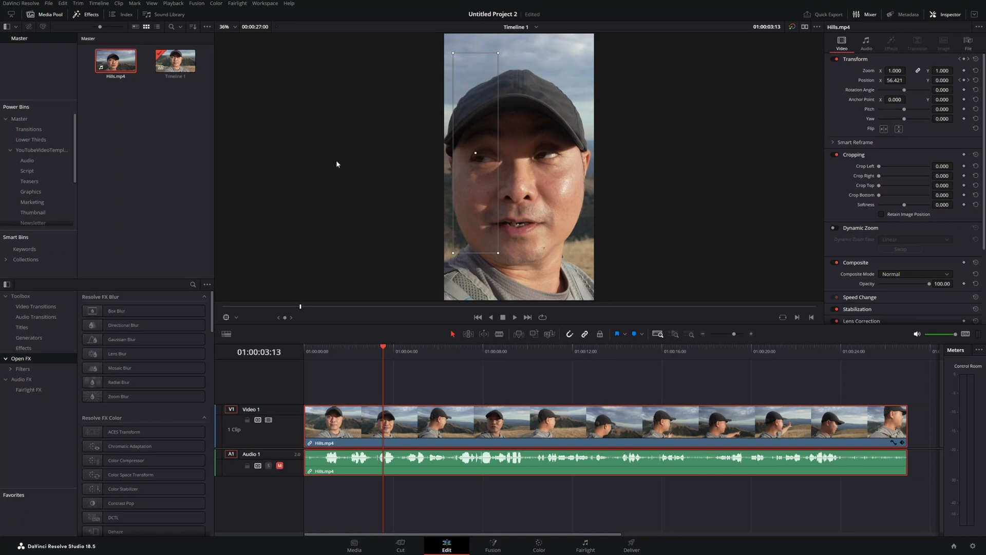
mouse_move(179, 100)
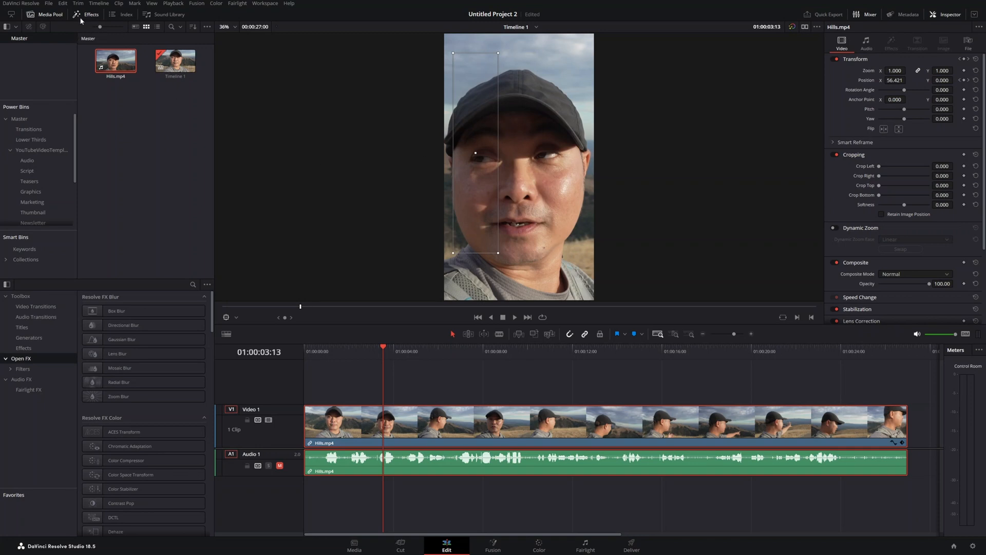
- Save the vertical settings as preset 'Vertical Vid' and accept the frame rate change
left_click(48, 4)
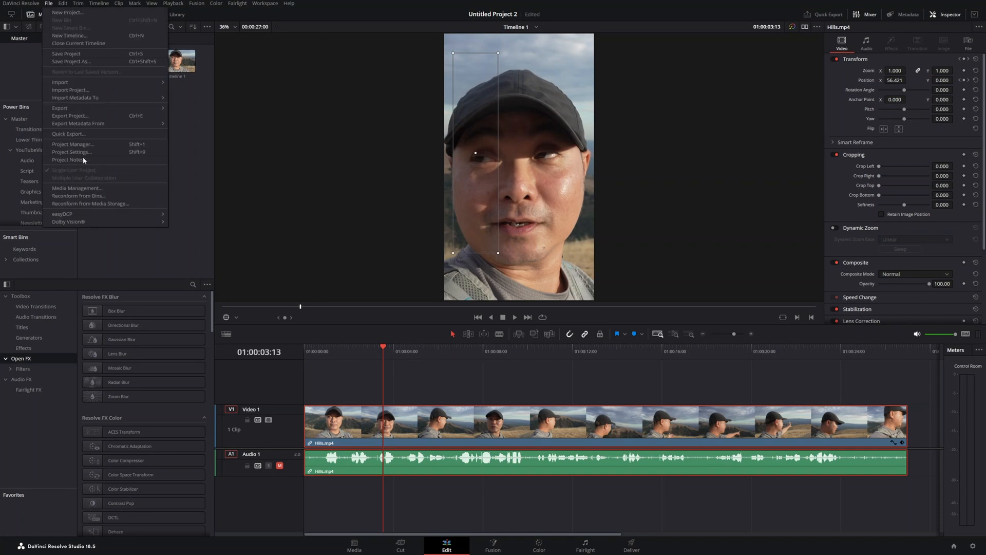
left_click(71, 152)
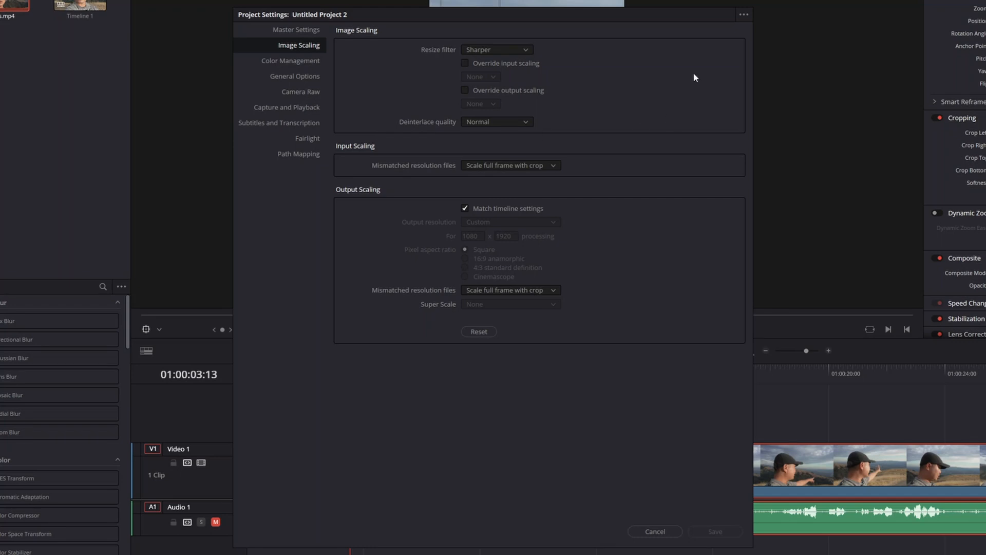
left_click(296, 29)
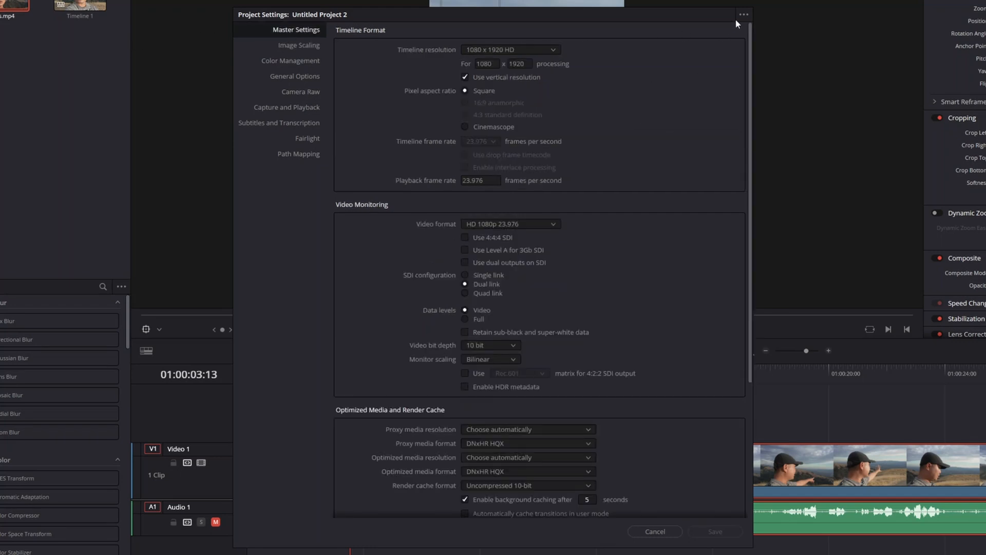
left_click(743, 14)
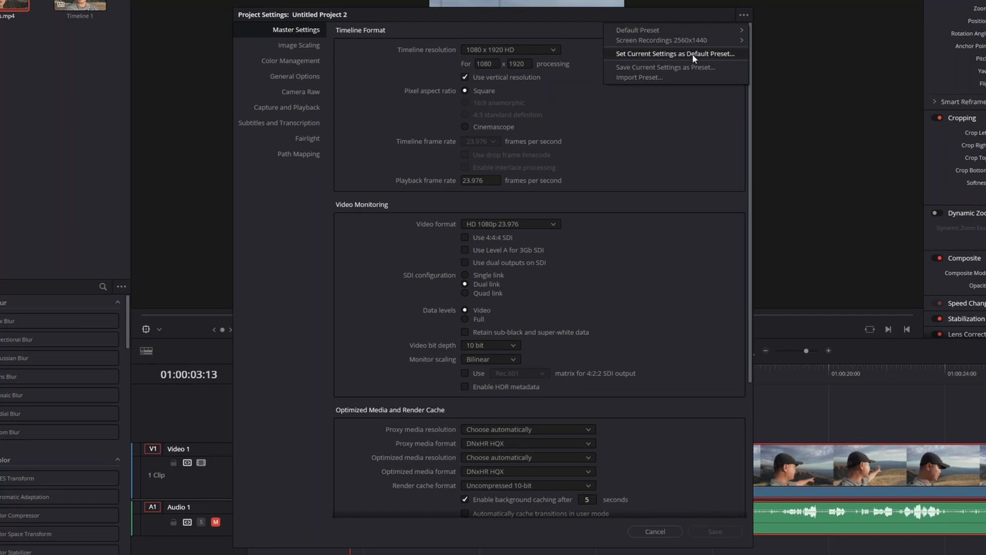
mouse_move(691, 68)
type("Vertical Vid")
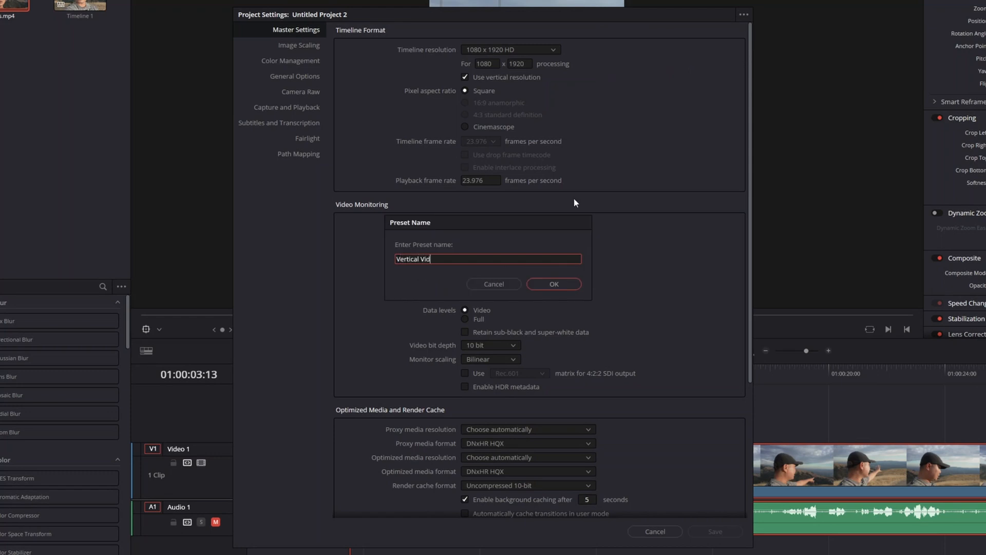
left_click(552, 283)
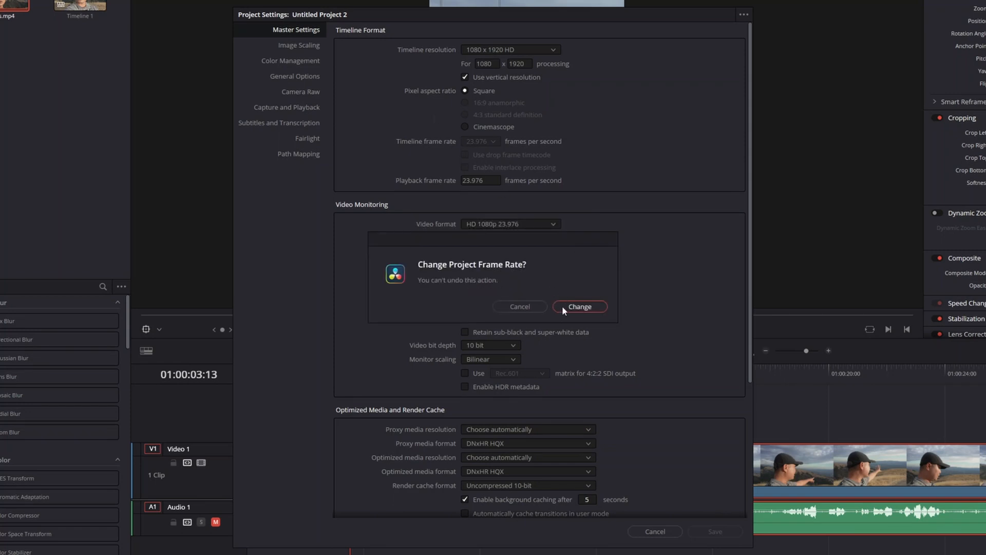
left_click(299, 44)
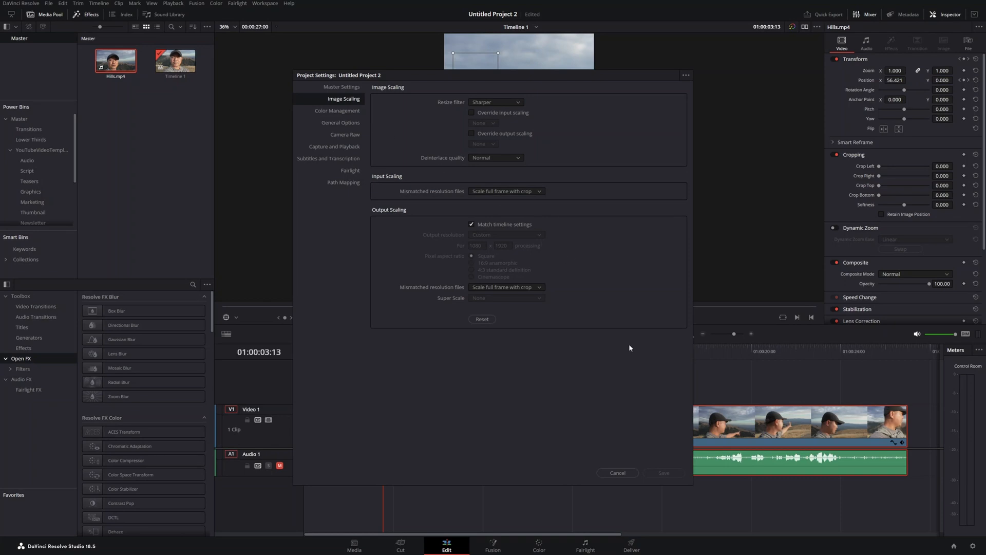
- Close settings and create a new empty project, Untitled Project 3
left_click(618, 472)
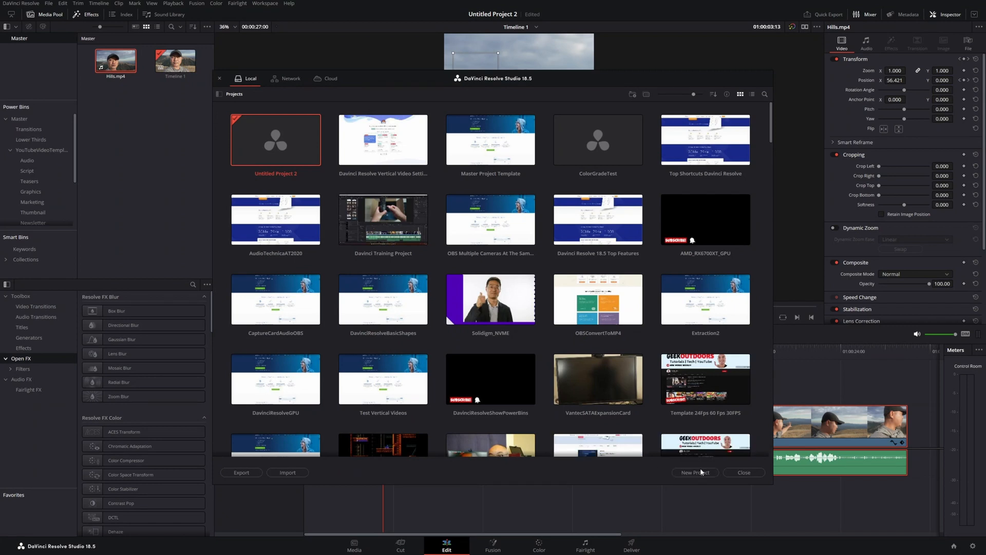
left_click(696, 473)
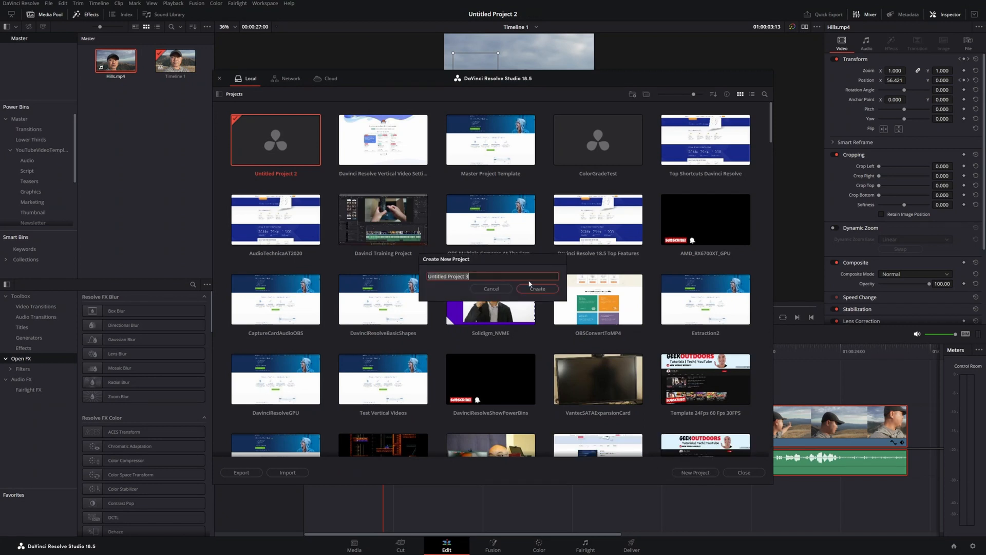
left_click(536, 288)
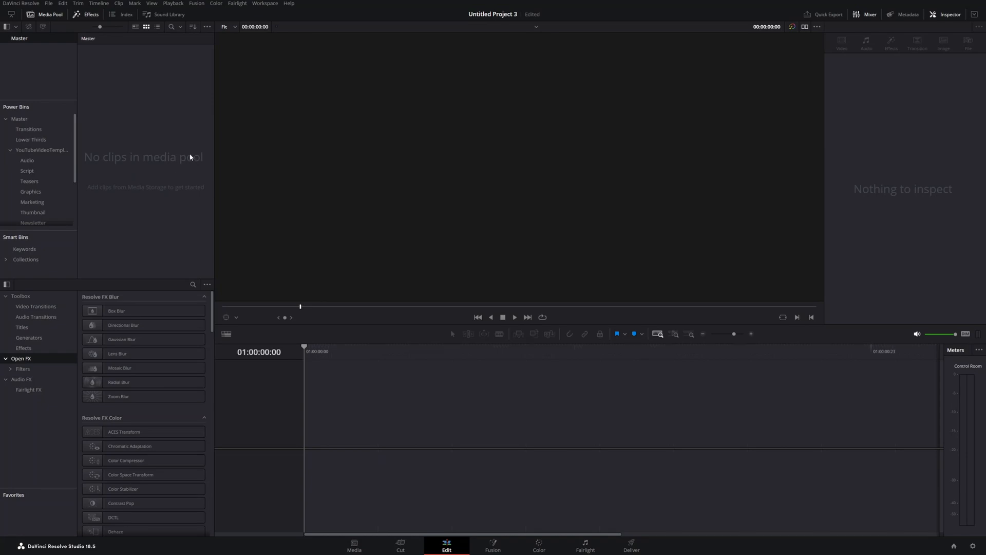
- Load the saved Vertical Vid preset into the new project's settings
left_click(49, 3)
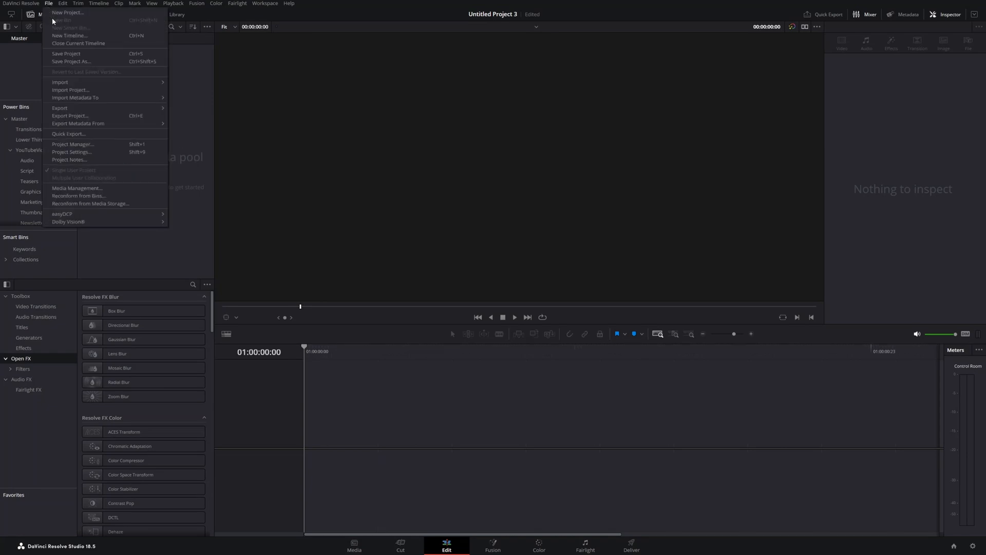
left_click(71, 152)
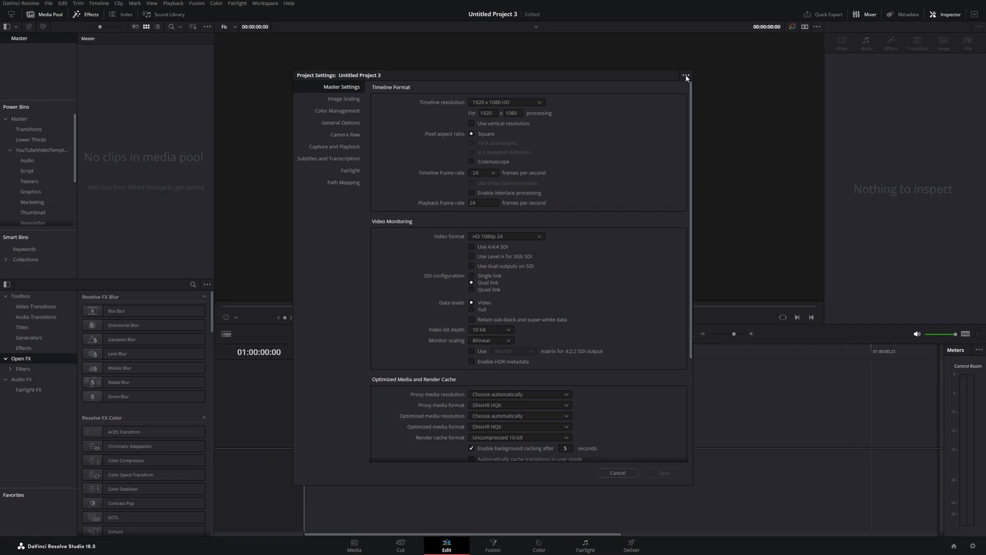
left_click(685, 75)
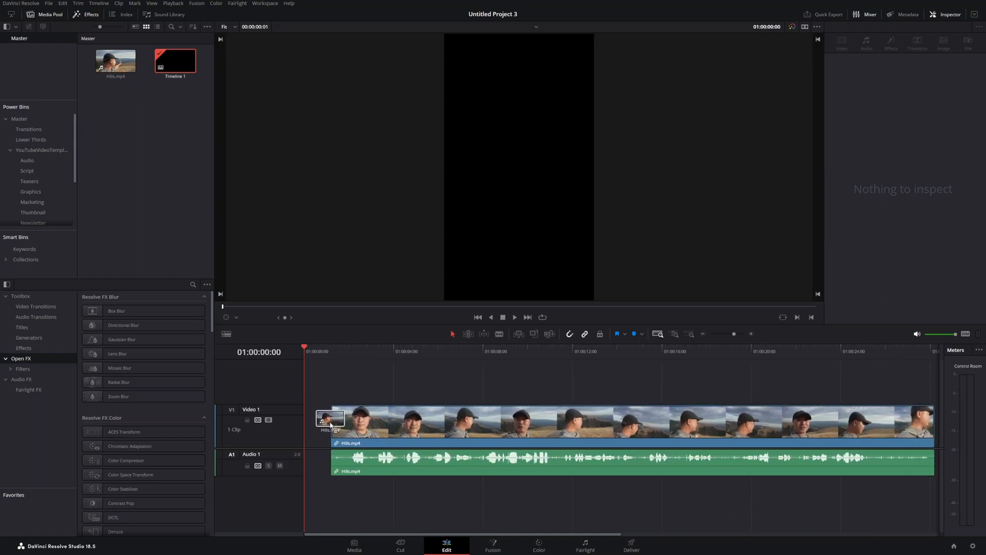
- Apply Smart Reframe with Object of Interest on Auto to Hills.mp4 and scrub to verify tracking
left_click(330, 420)
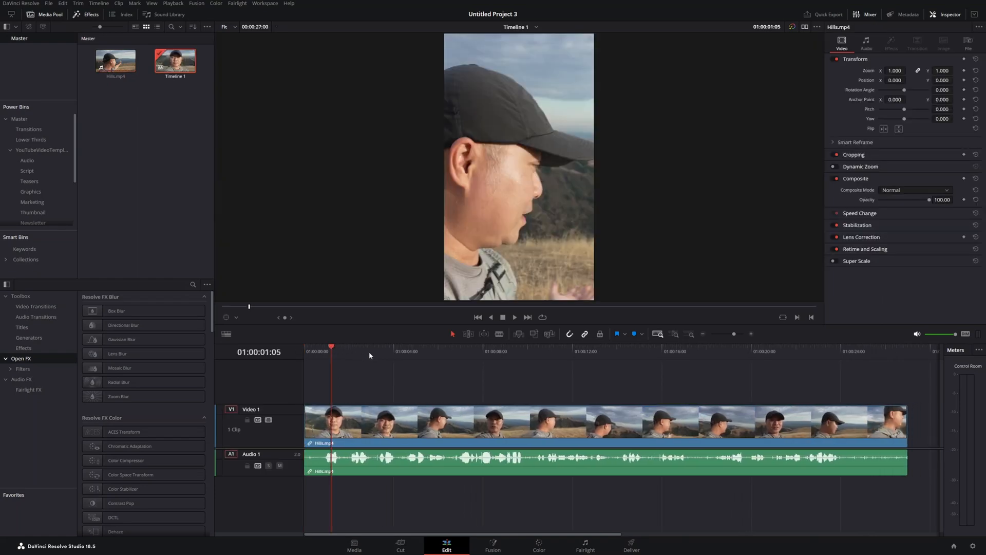
left_click(459, 351)
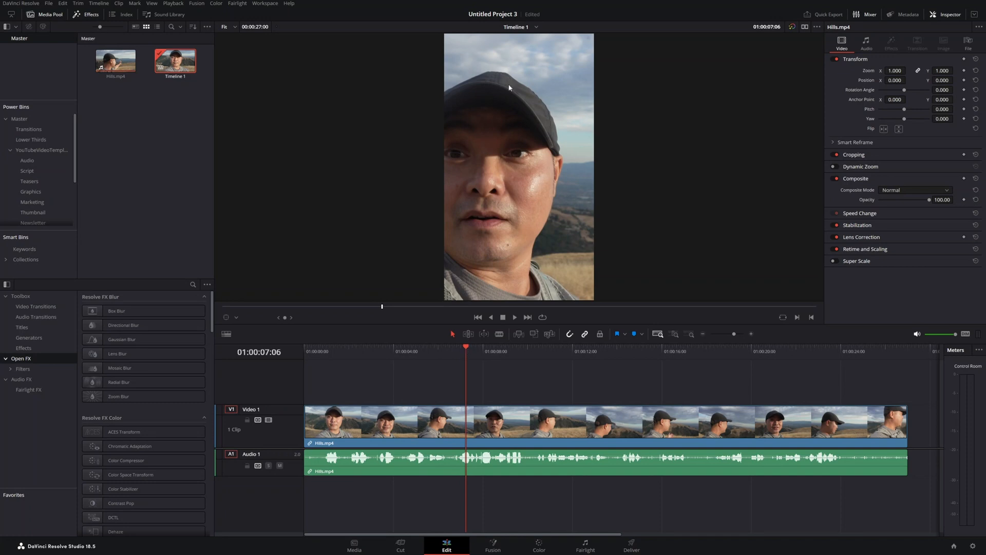
mouse_move(493, 201)
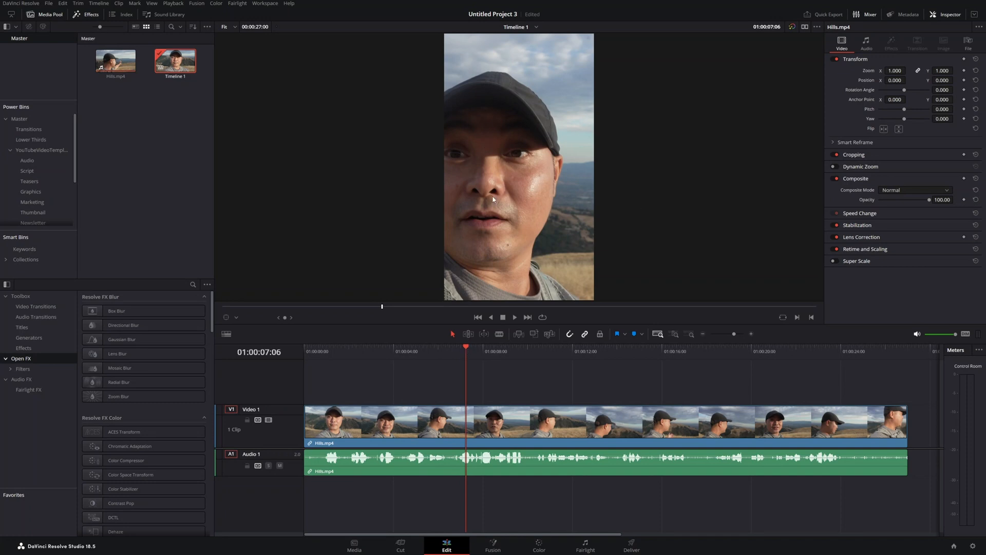
mouse_move(801, 179)
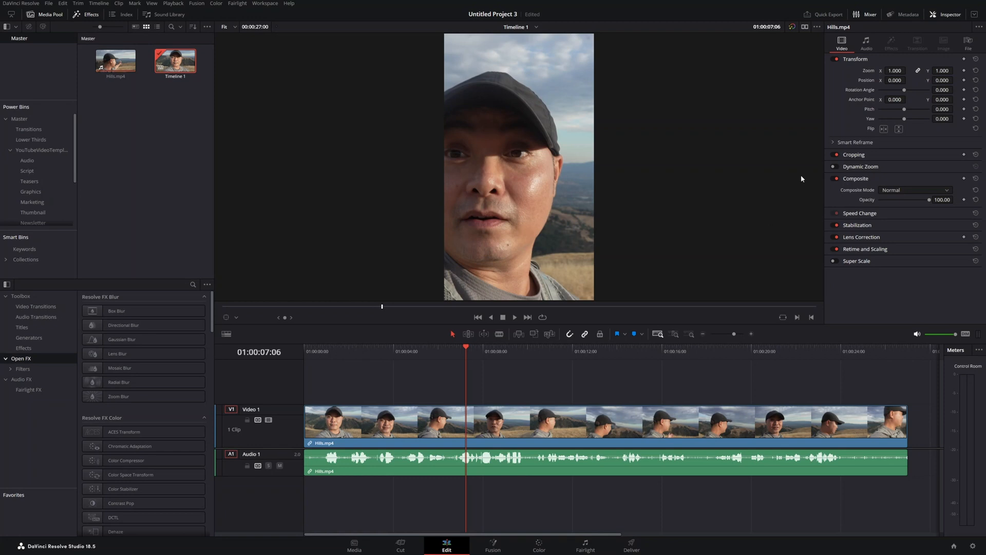
left_click(834, 142)
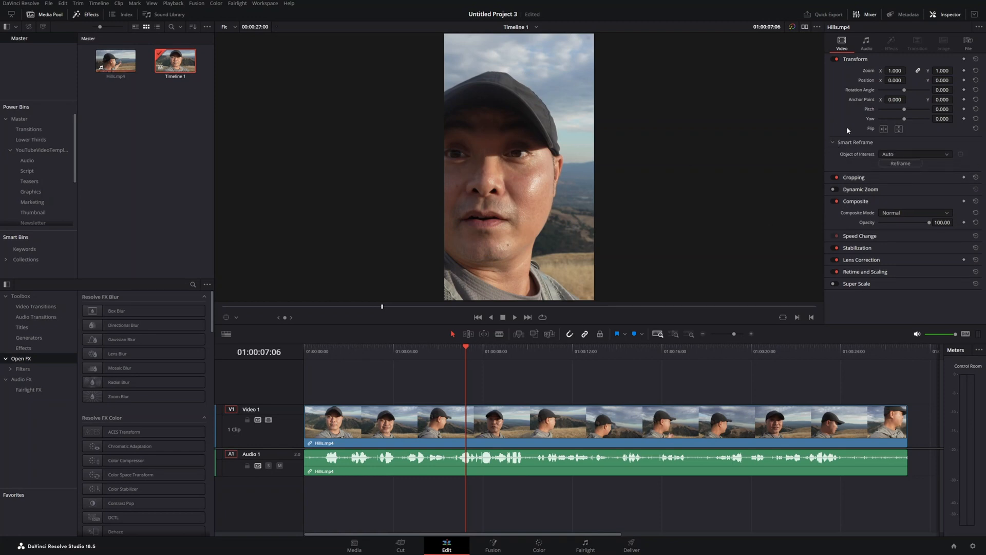
mouse_move(890, 90)
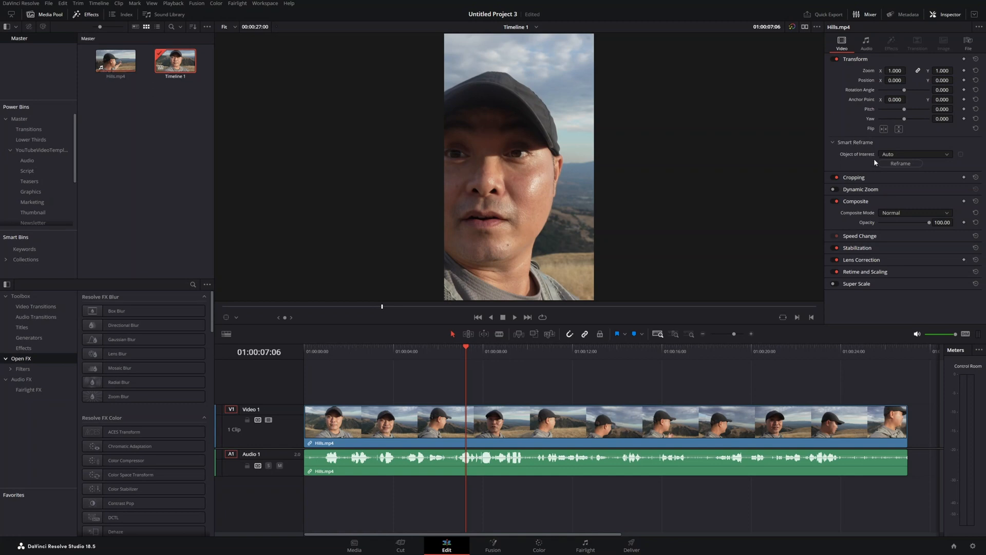
mouse_move(496, 349)
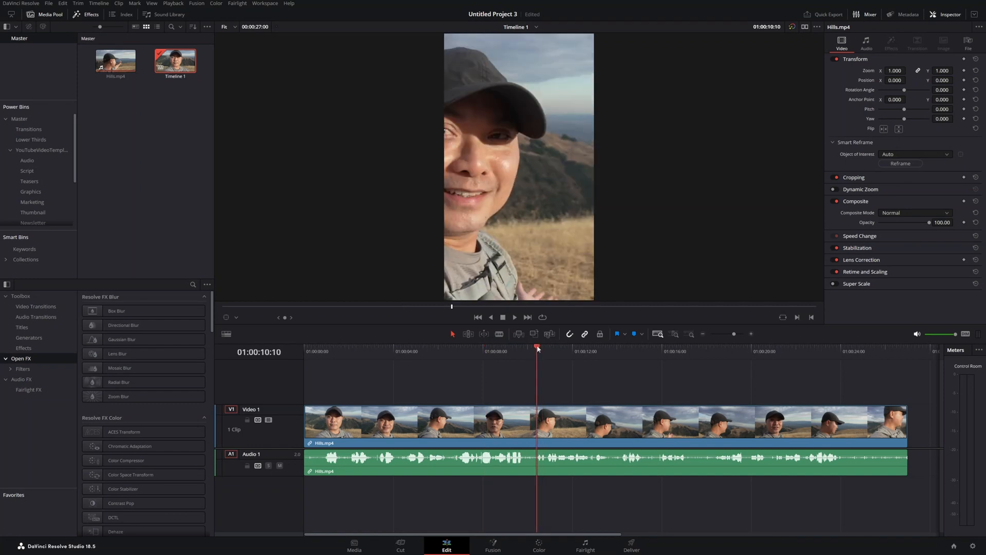
left_click(580, 348)
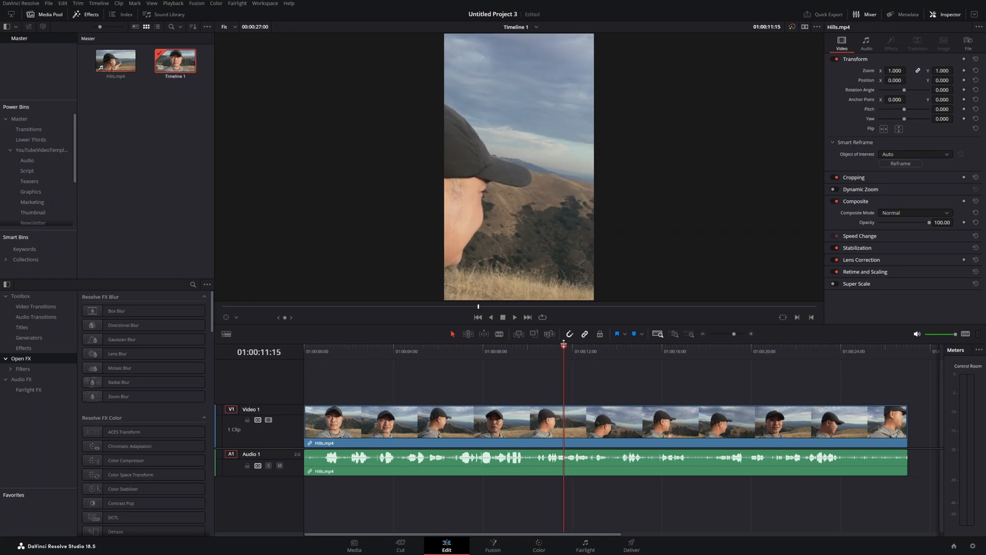
mouse_move(640, 356)
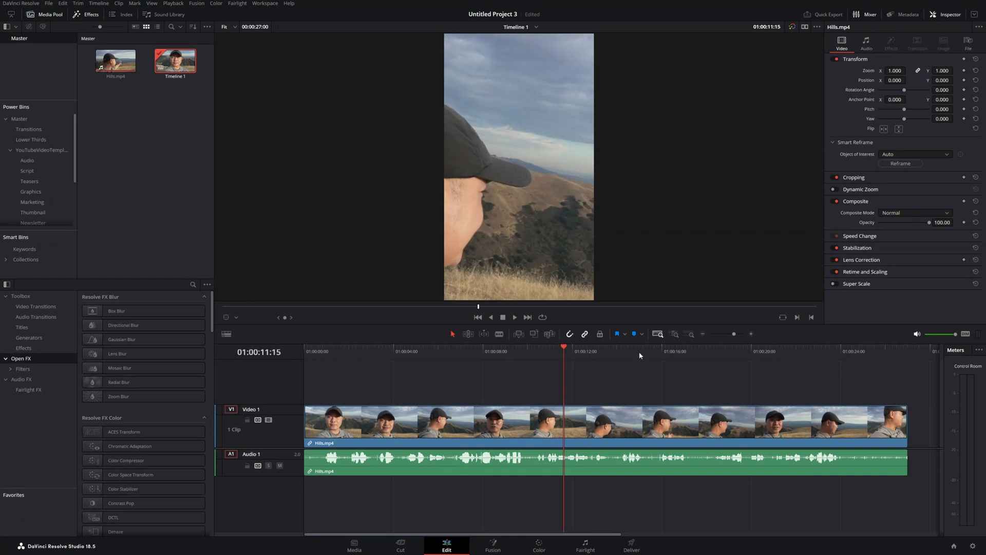
left_click(639, 356)
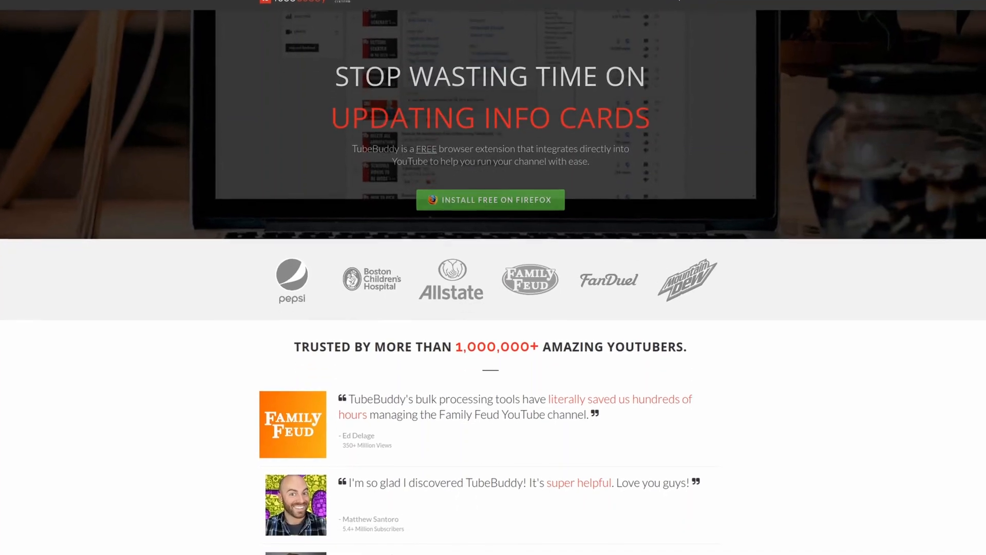
- Scroll the TubeBuddy homepage down to the testimonials and Work Within YouTube section
scroll("down", 3)
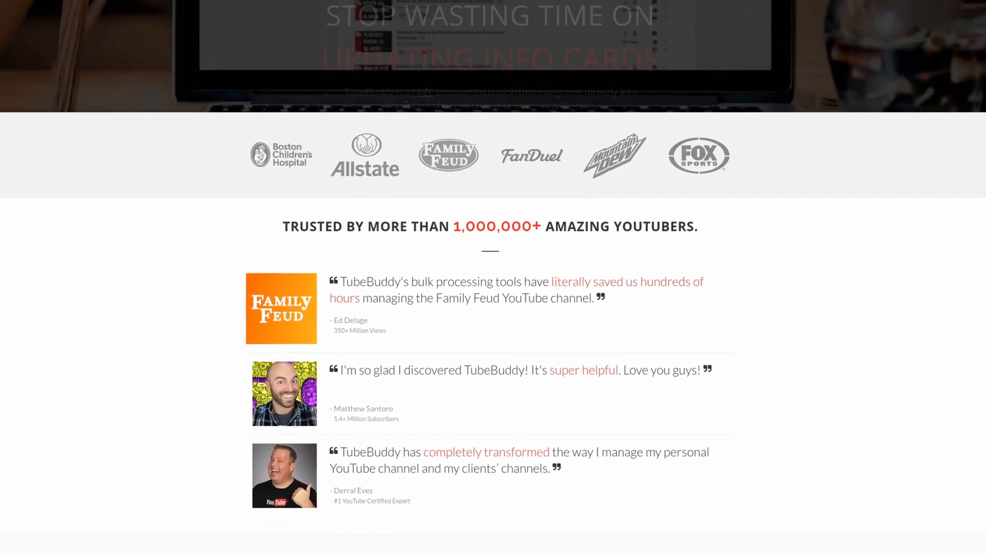
scroll("down", 3)
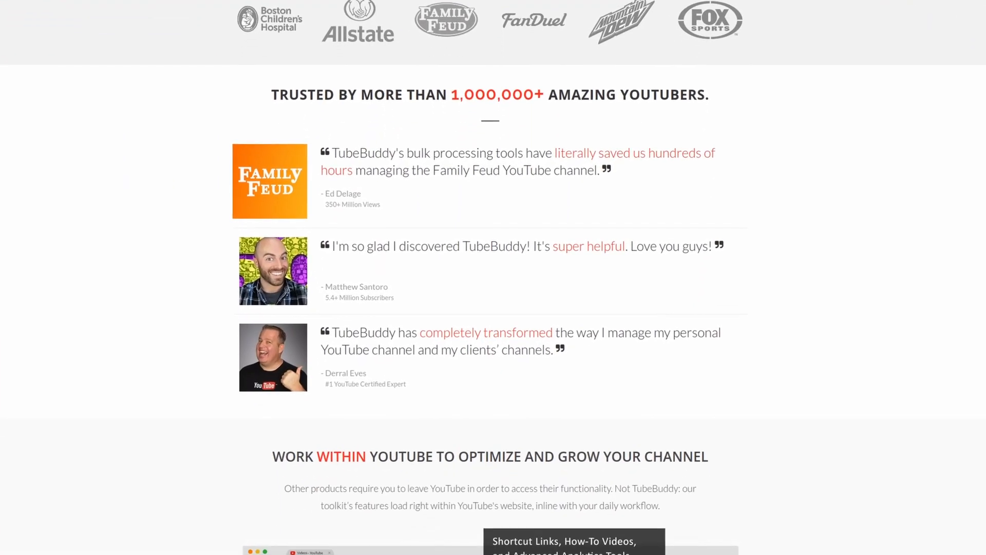
scroll("down", 3)
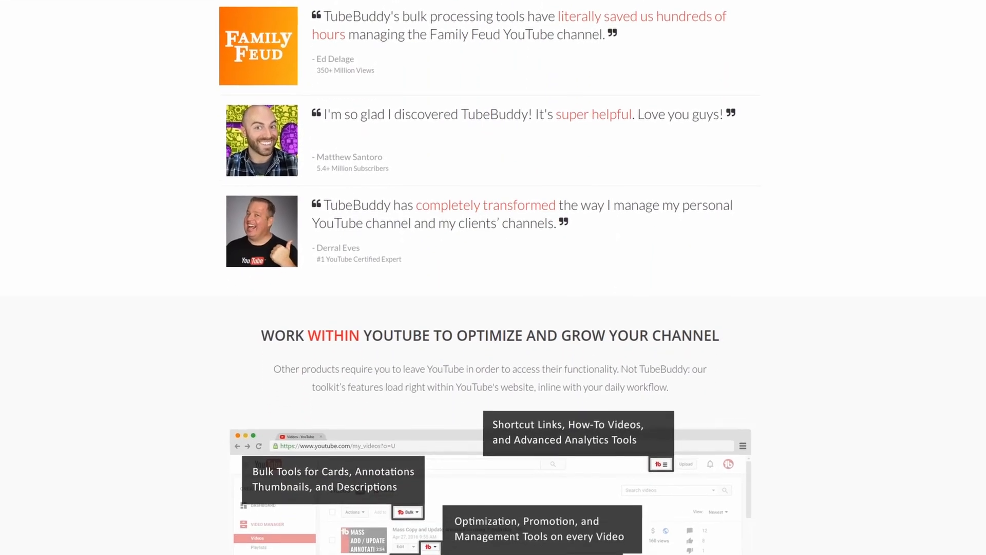
scroll("down", 3)
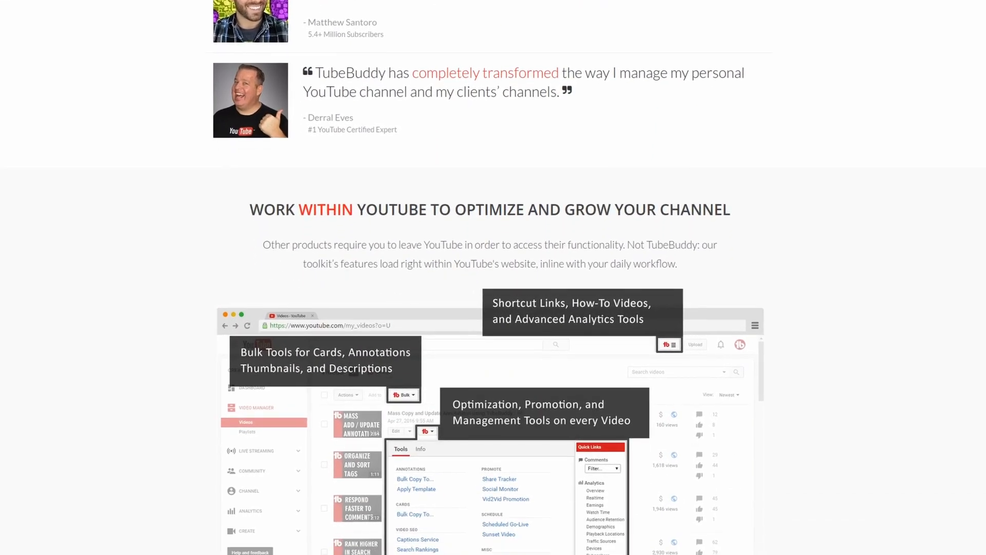